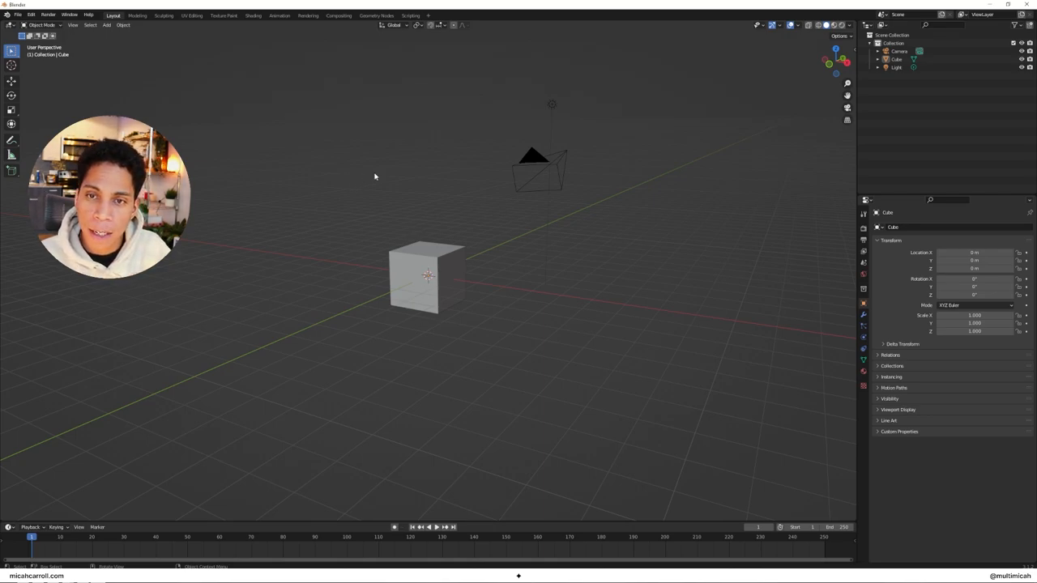
{"action": "mouse_move", "coordinate": [592, 141]}
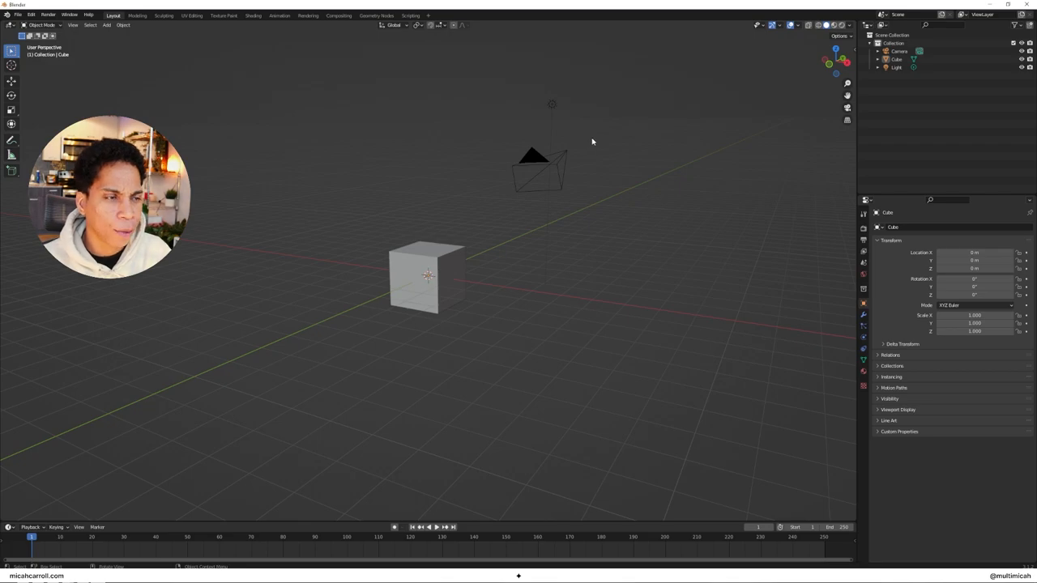
{"action": "mouse_move", "coordinate": [586, 122]}
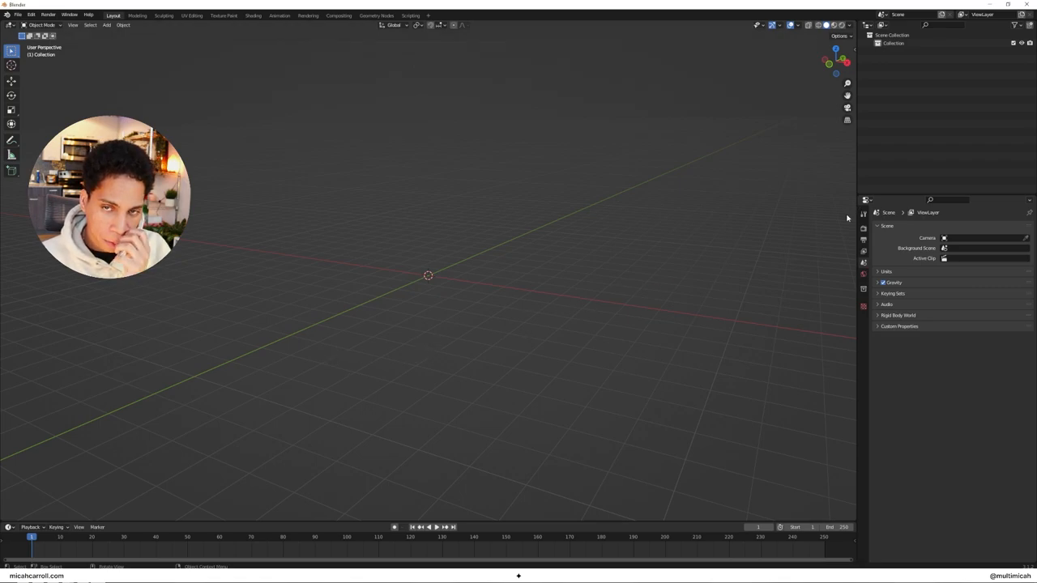
Enable Eevee ambient occlusion, bloom and screen space reflections, then check Animation preferences.
{"action": "left_click", "coordinate": [863, 229]}
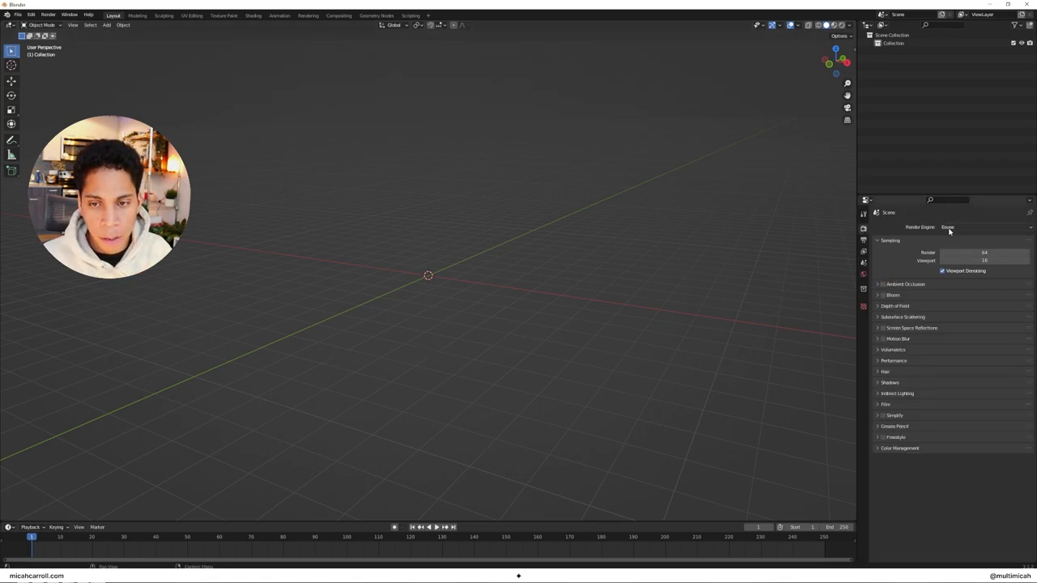
{"action": "left_click", "coordinate": [882, 284]}
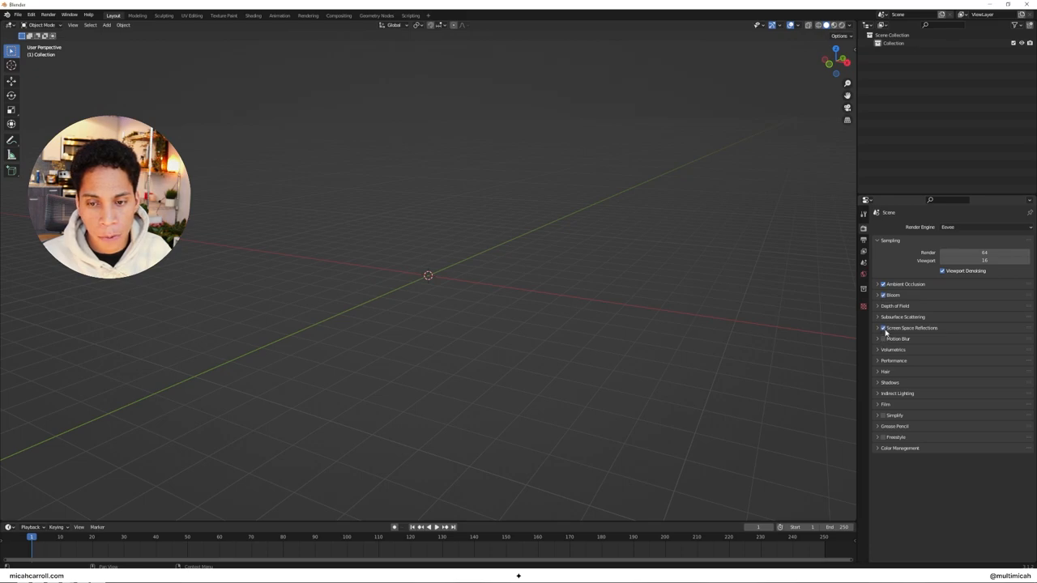
{"action": "left_click", "coordinate": [30, 15]}
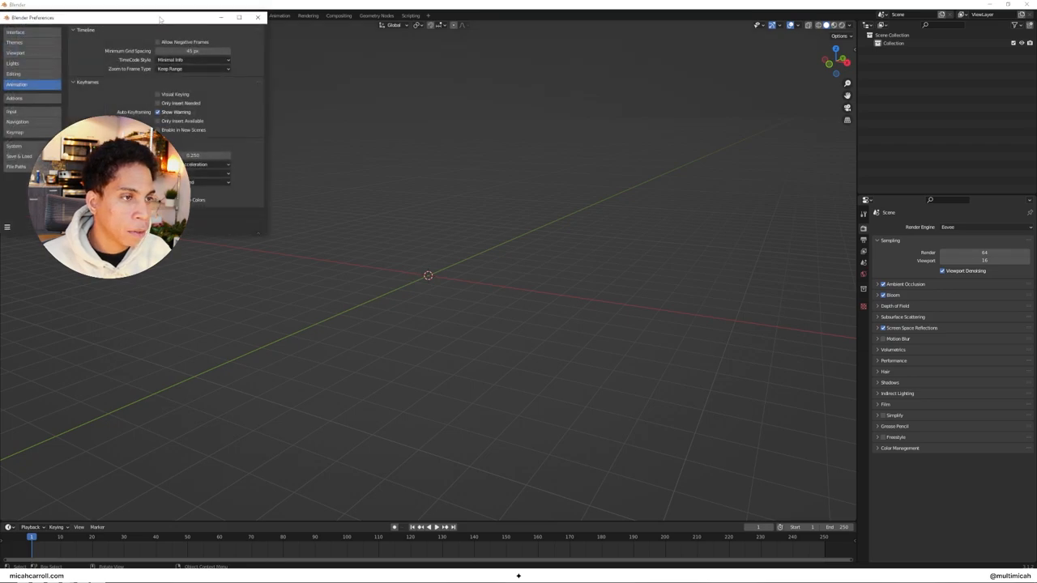
{"action": "left_click_drag", "start_coordinate": [160, 17], "coordinate": [466, 94]}
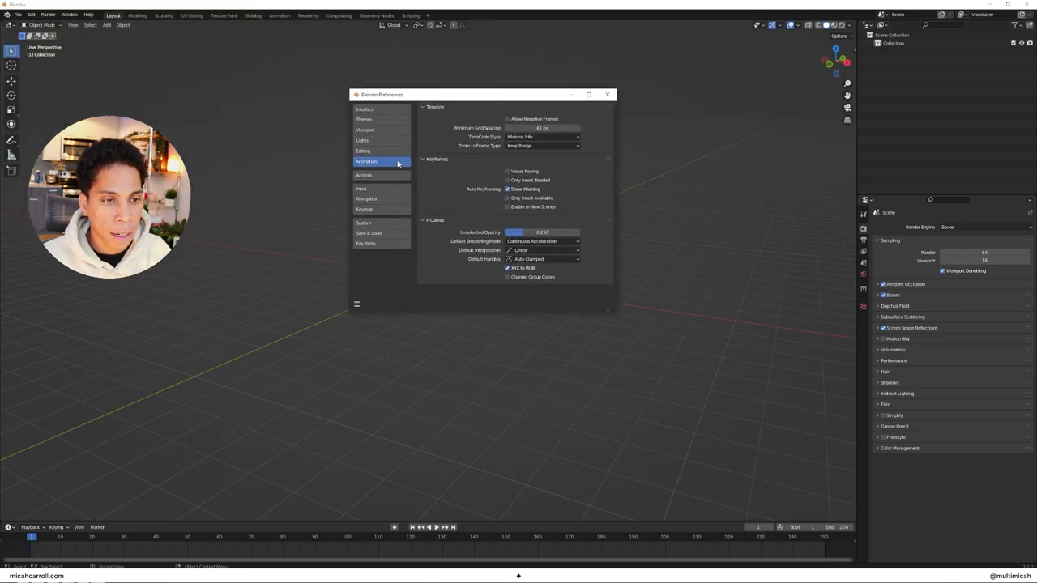
{"action": "left_click", "coordinate": [541, 250]}
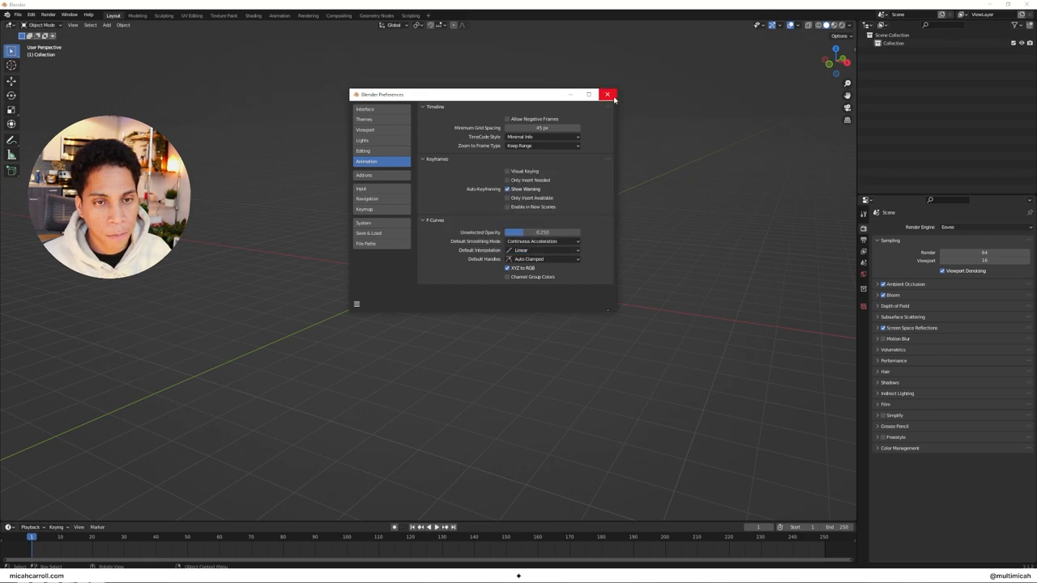
{"action": "left_click", "coordinate": [607, 95]}
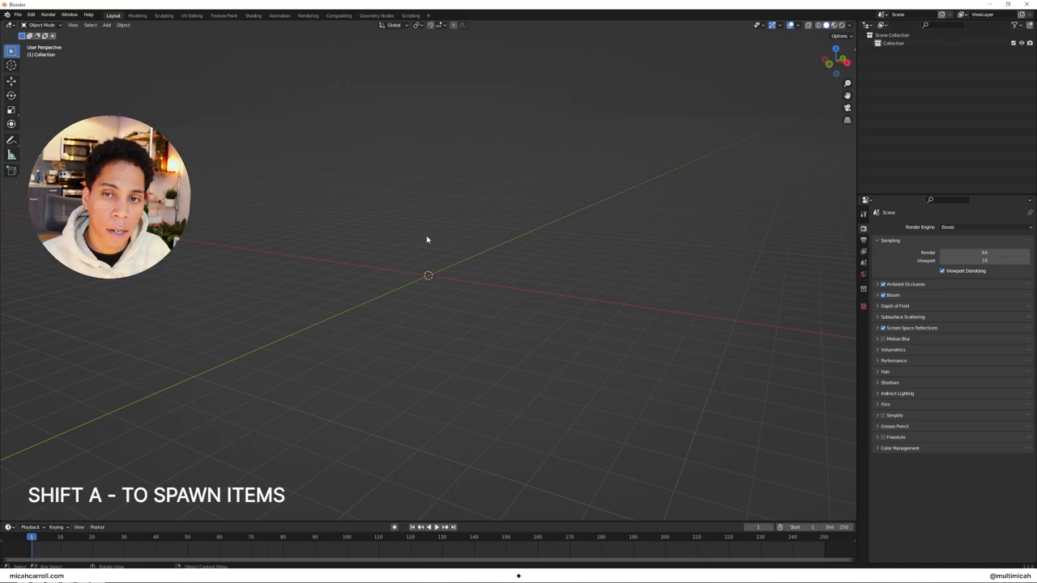
Add a cylinder, rotate it 90° on X, scale Z by 4 and move it 4 m along Y.
{"action": "key", "text": "shift+a"}
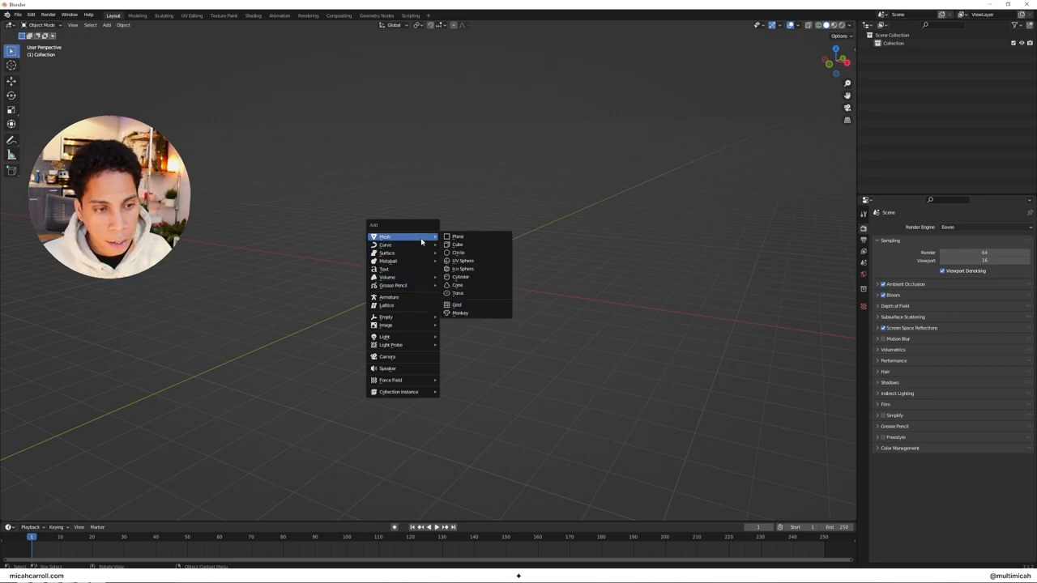
{"action": "left_click", "coordinate": [460, 277]}
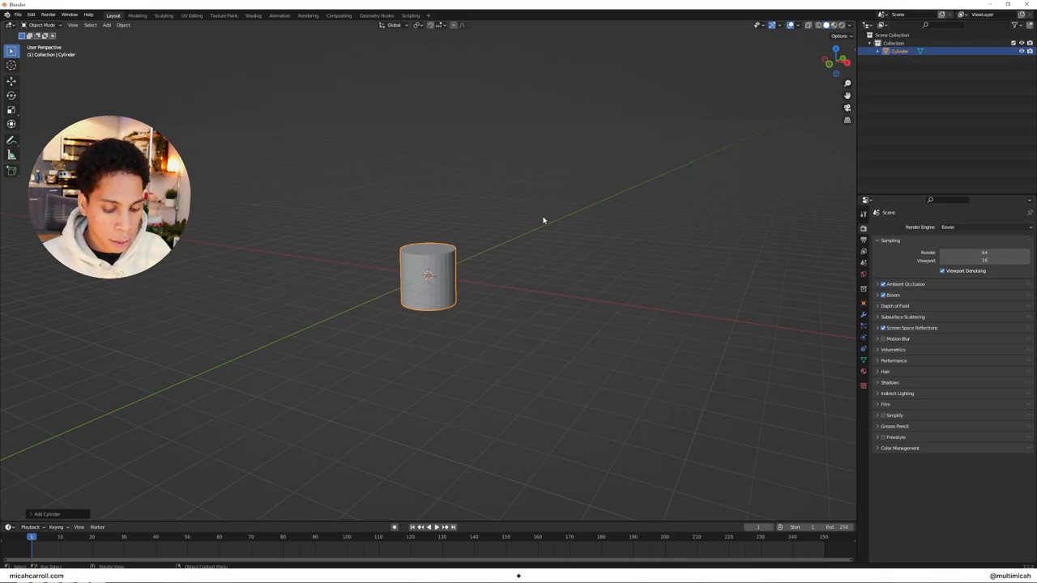
{"action": "key", "text": "r"}
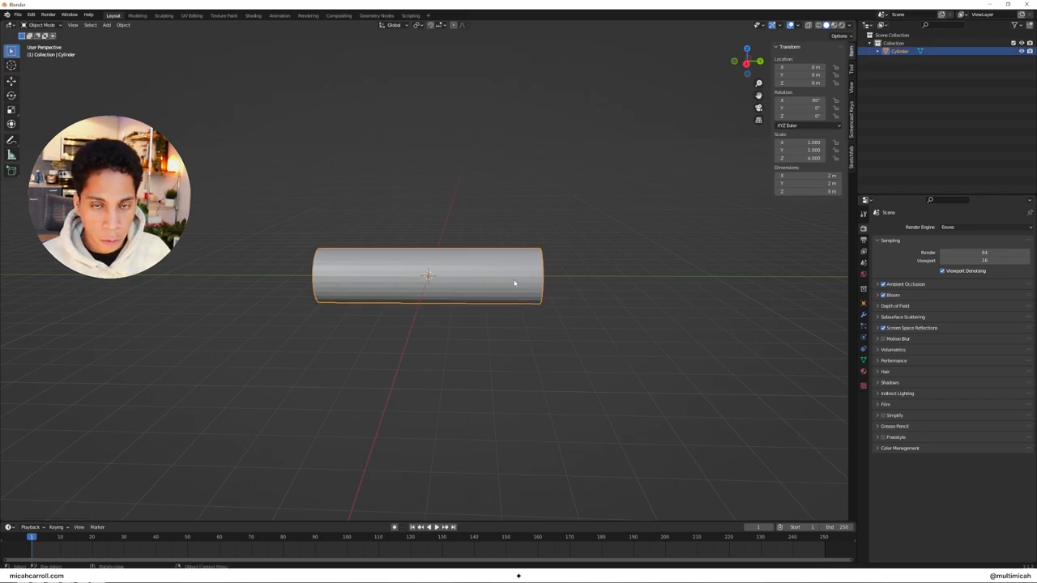
{"action": "key", "text": "g"}
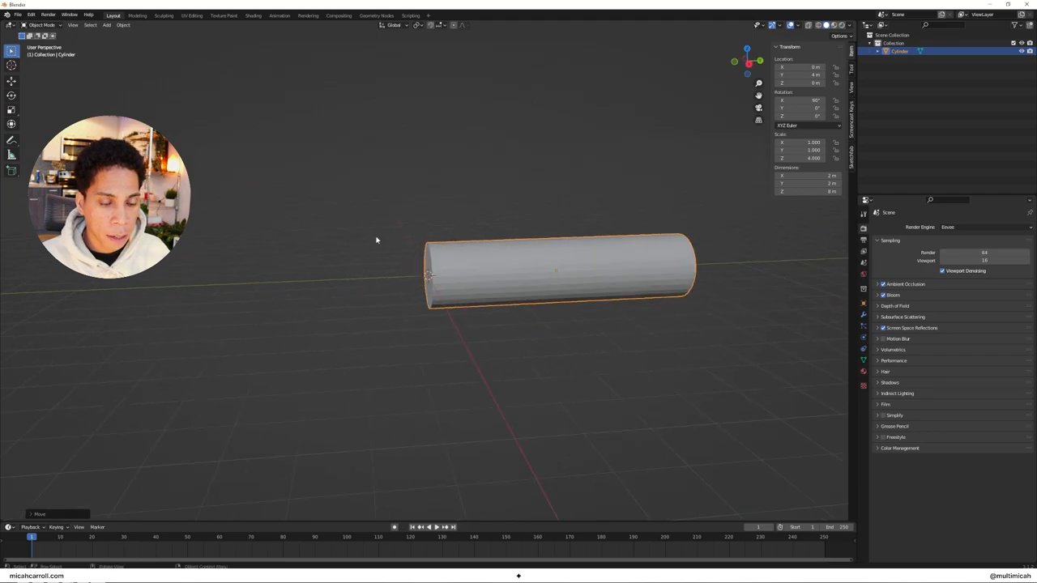
In Edit Mode, delete the cylinder's end cap faces and return to Object Mode.
{"action": "key", "text": "Tab"}
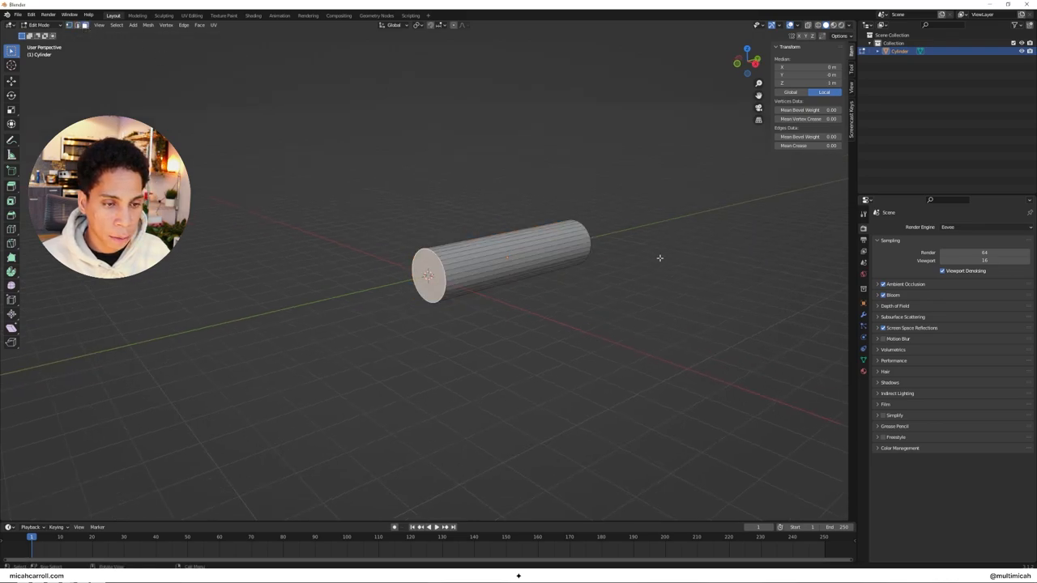
{"action": "left_click_drag", "start_coordinate": [567, 243], "coordinate": [510, 324]}
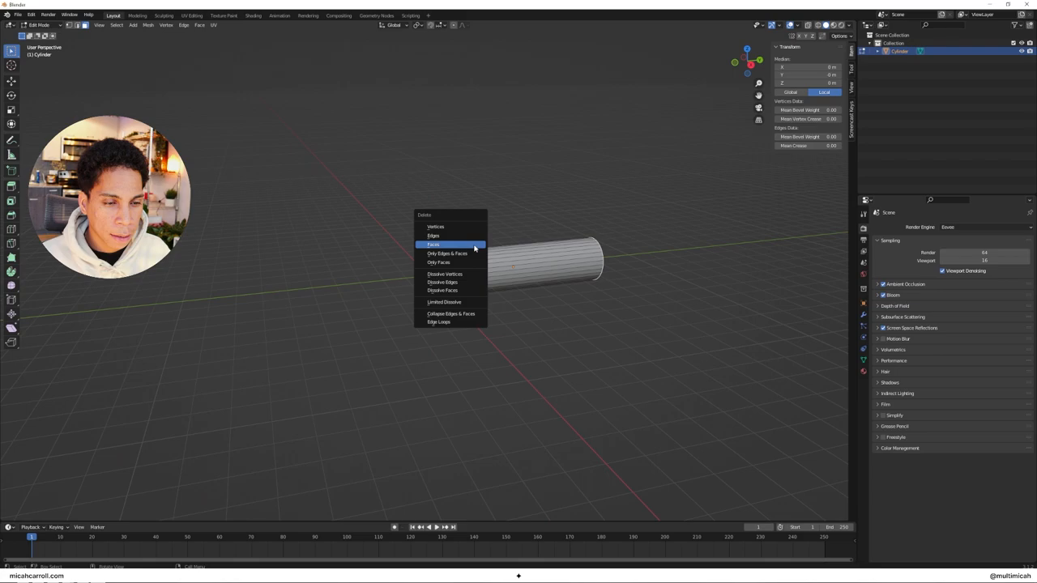
{"action": "left_click", "coordinate": [433, 244]}
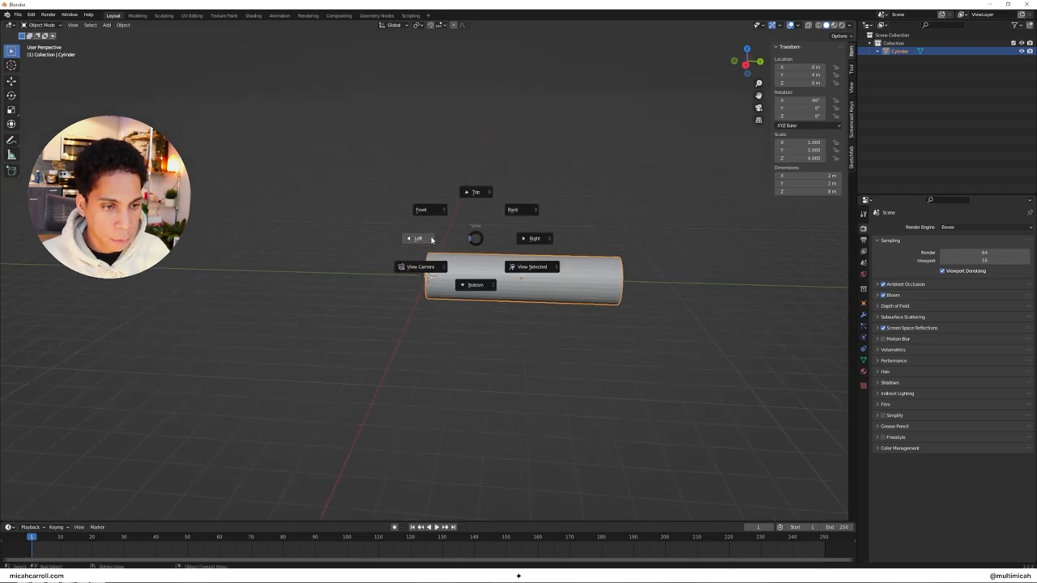
Switch to front orthographic view and add a camera at the tube's open end.
{"action": "left_click", "coordinate": [421, 209]}
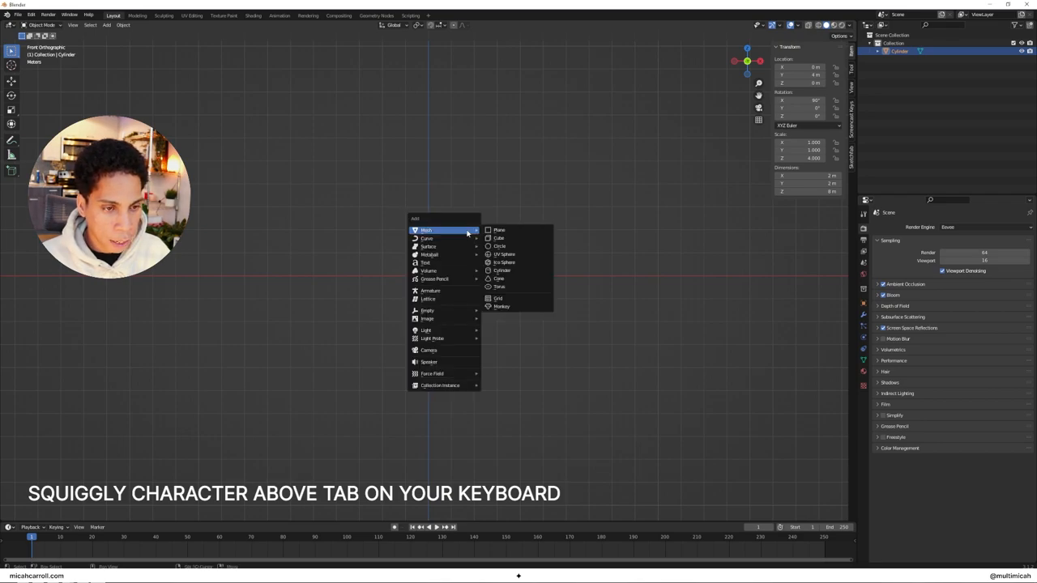
{"action": "left_click", "coordinate": [428, 350]}
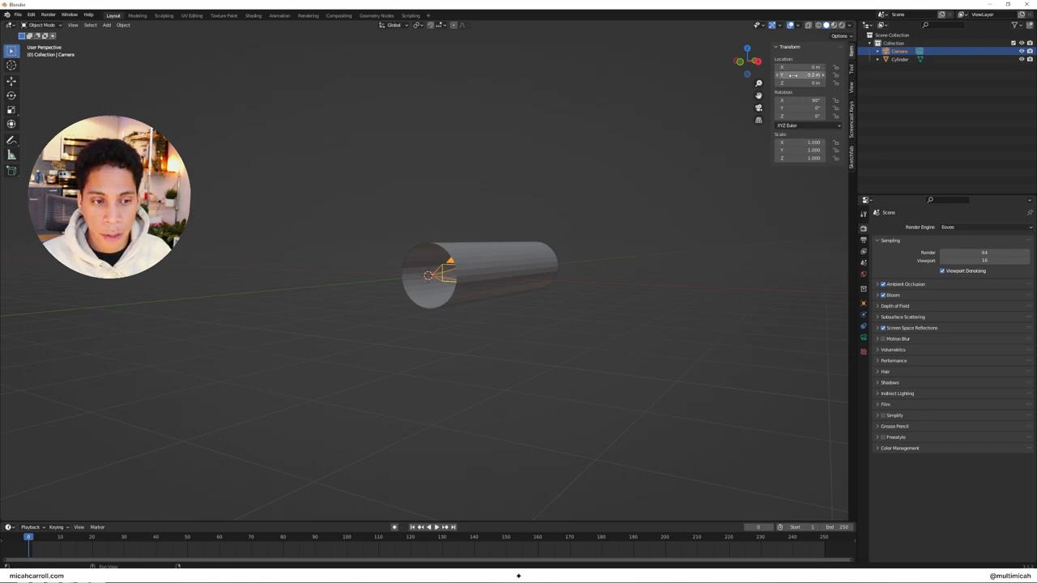
Keyframe the camera's Y location at frames 0 and 250, then select the tube.
{"action": "right_click", "coordinate": [810, 74]}
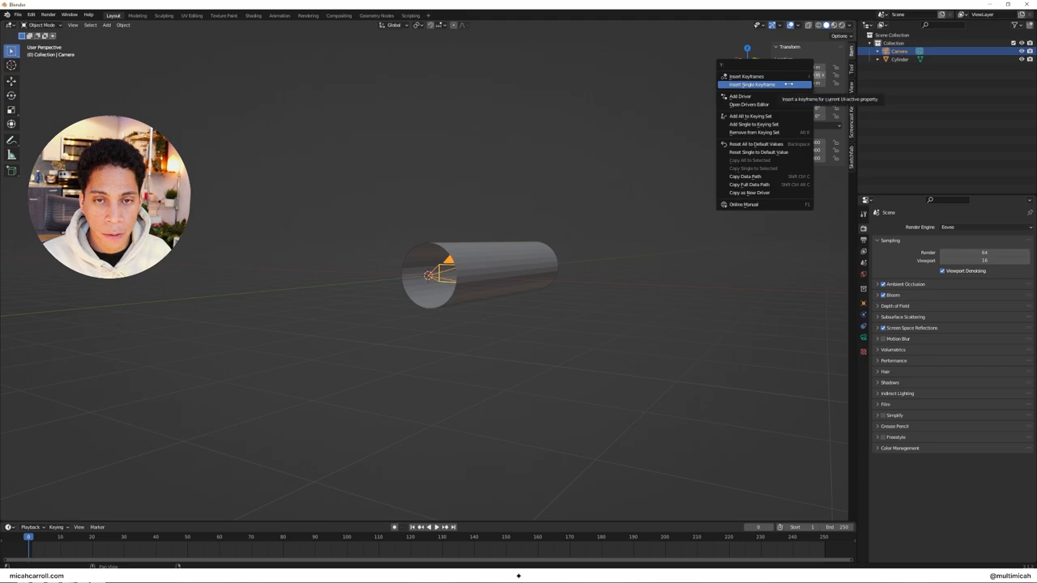
{"action": "left_click", "coordinate": [751, 84]}
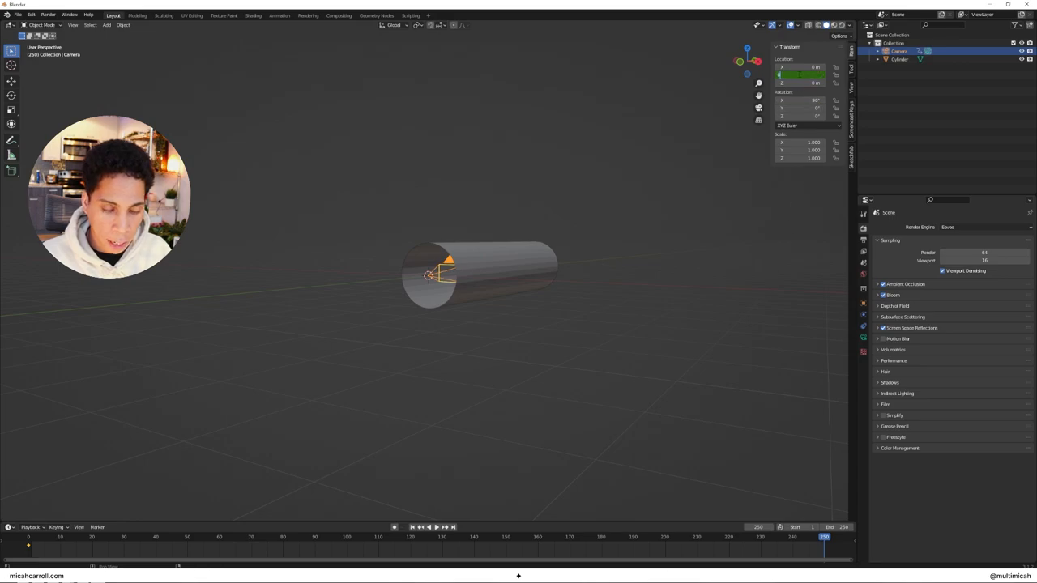
{"action": "right_click", "coordinate": [801, 74]}
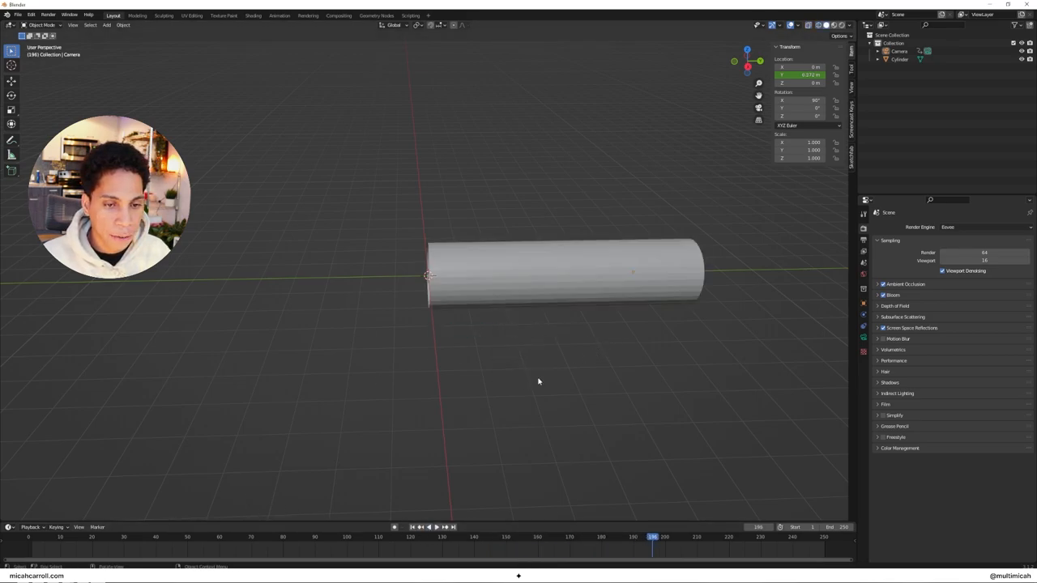
{"action": "left_click", "coordinate": [29, 537]}
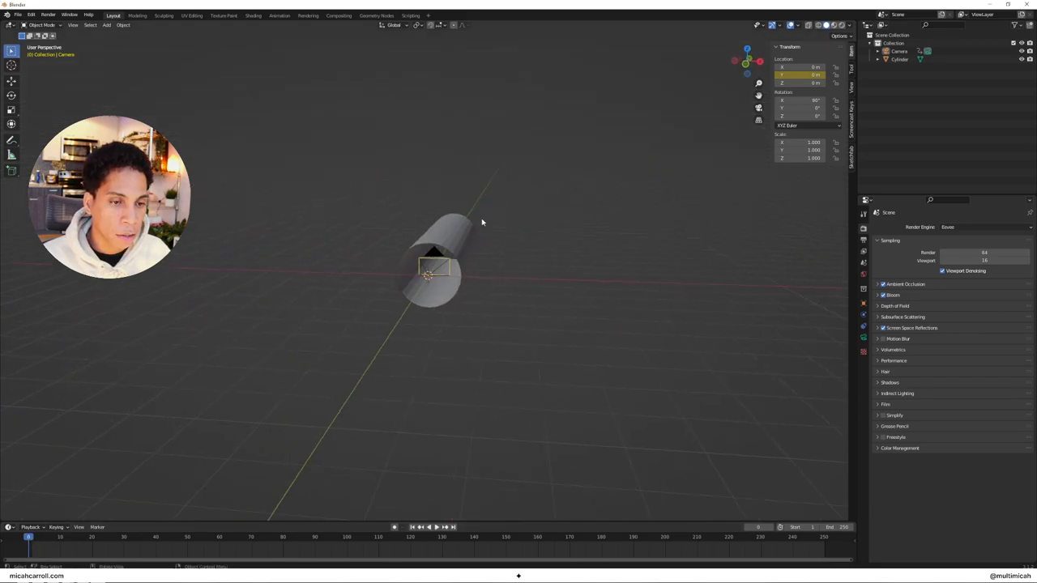
{"action": "left_click", "coordinate": [441, 275]}
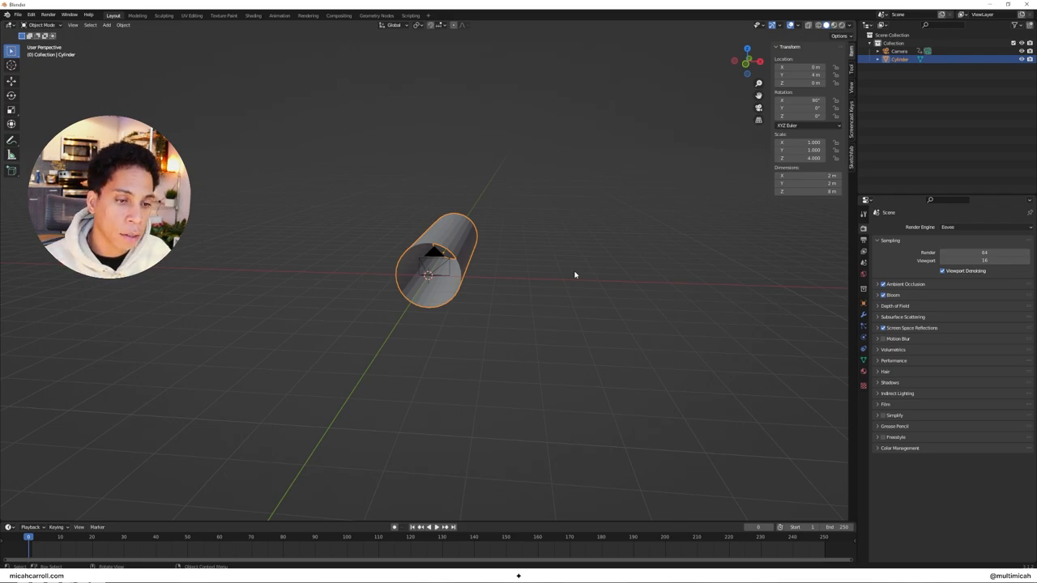
{"action": "left_click_drag", "start_coordinate": [437, 259], "coordinate": [527, 259]}
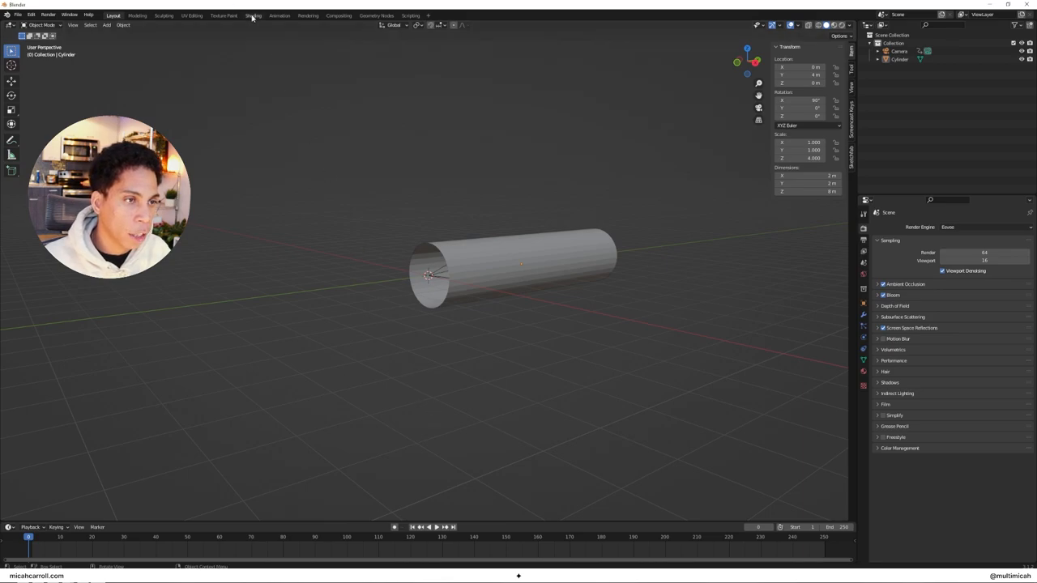
In the Shading workspace, select Cylinder and create the loop-tunnel Principled BSDF material.
{"action": "left_click", "coordinate": [252, 16]}
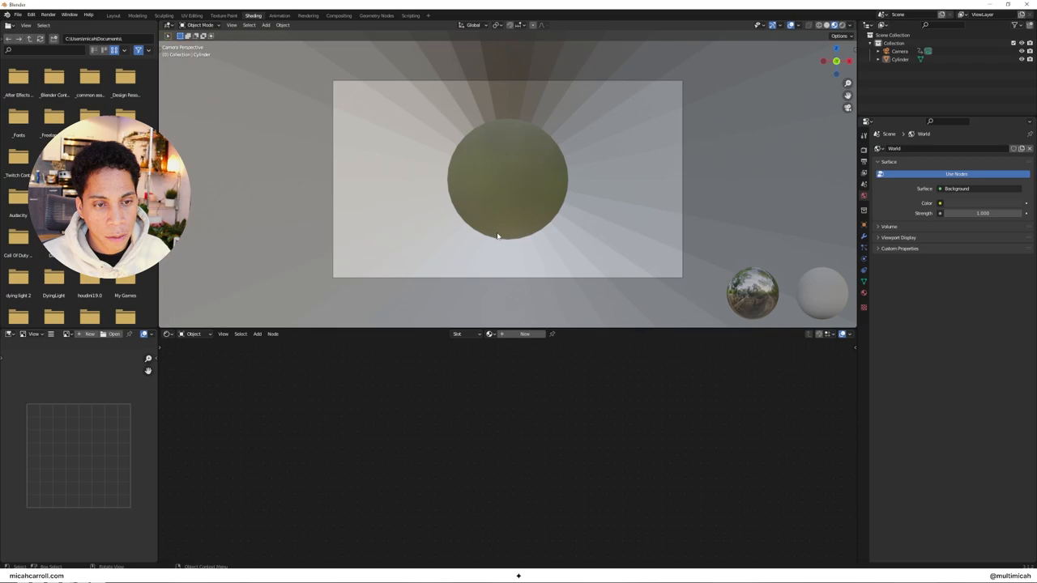
{"action": "left_click", "coordinate": [899, 51]}
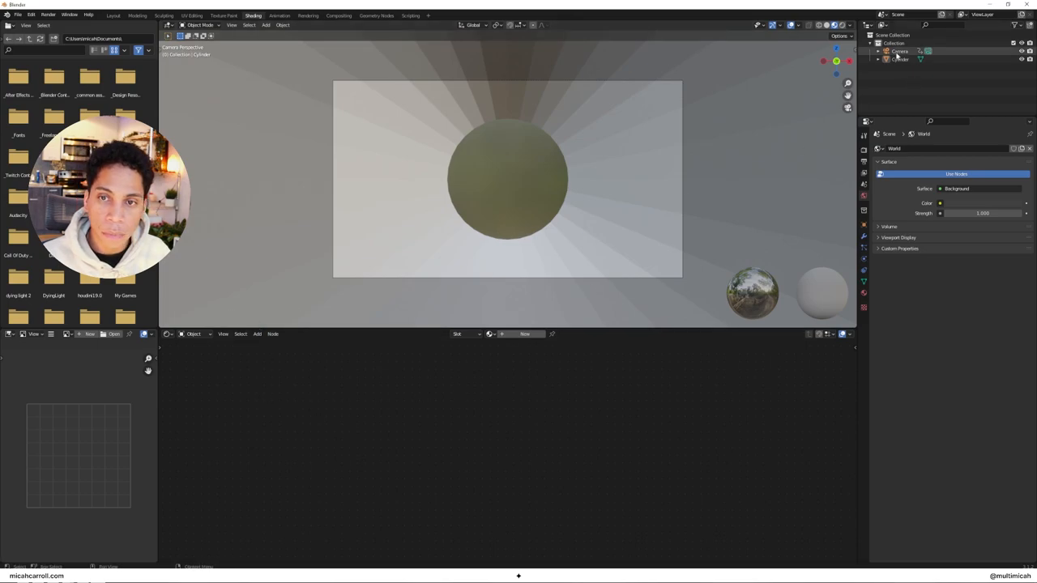
{"action": "left_click", "coordinate": [899, 58]}
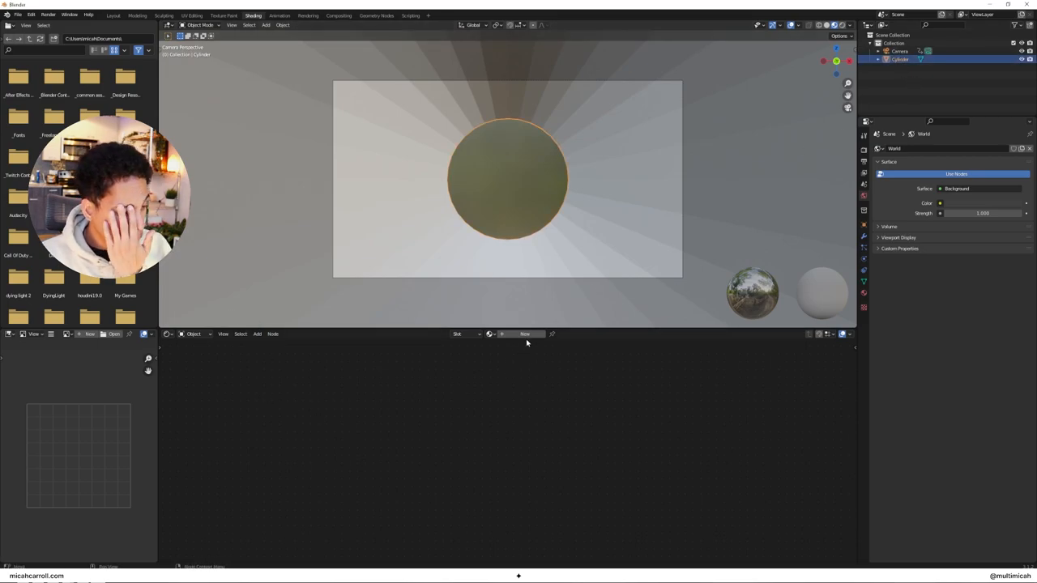
{"action": "left_click", "coordinate": [525, 333]}
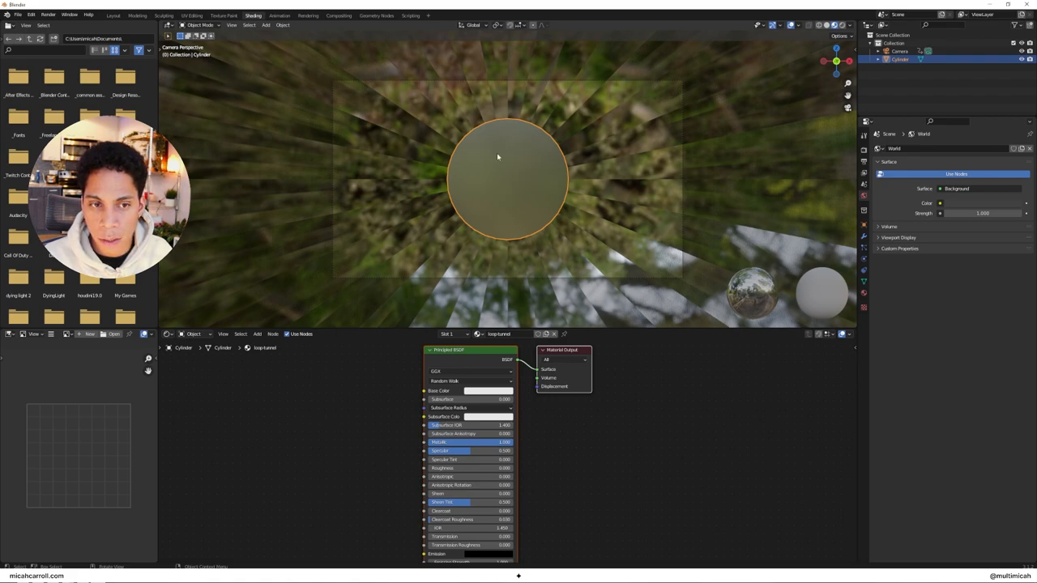
{"action": "mouse_move", "coordinate": [559, 159]}
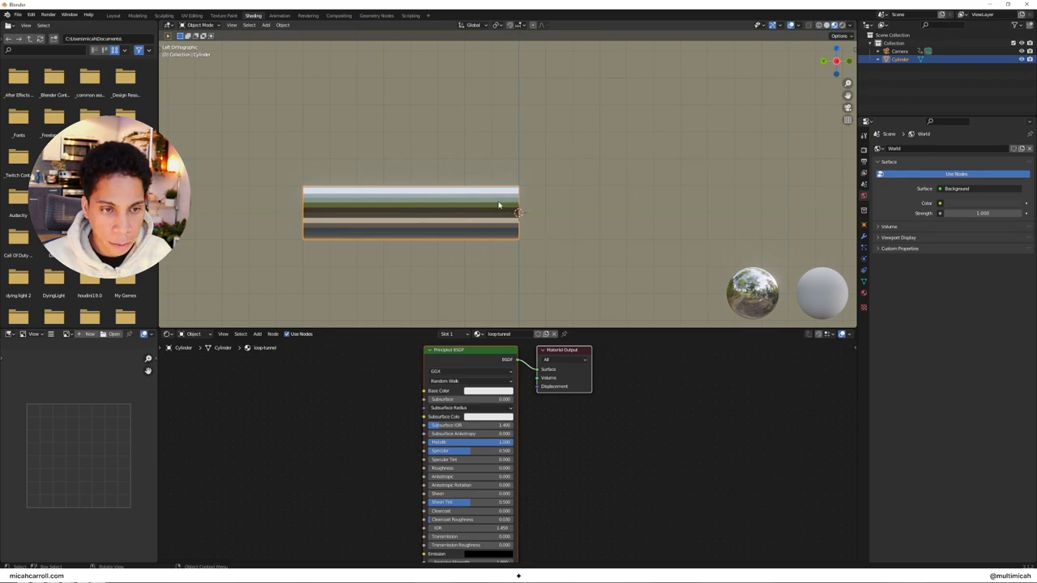
{"action": "mouse_move", "coordinate": [561, 202]}
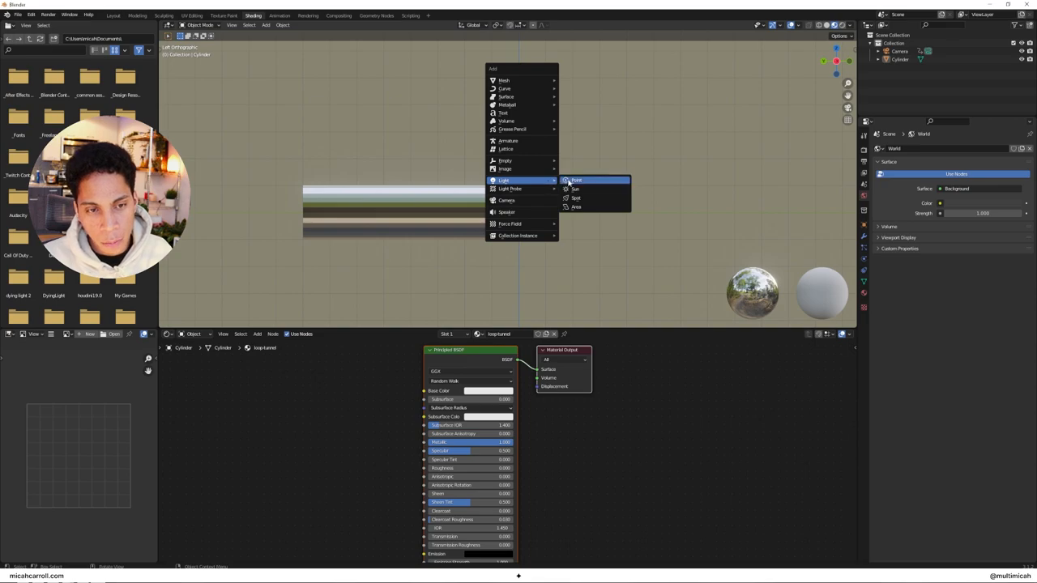
In wireframe view, duplicate the point light along the tube, repeating with Shift+R.
{"action": "left_click", "coordinate": [576, 180]}
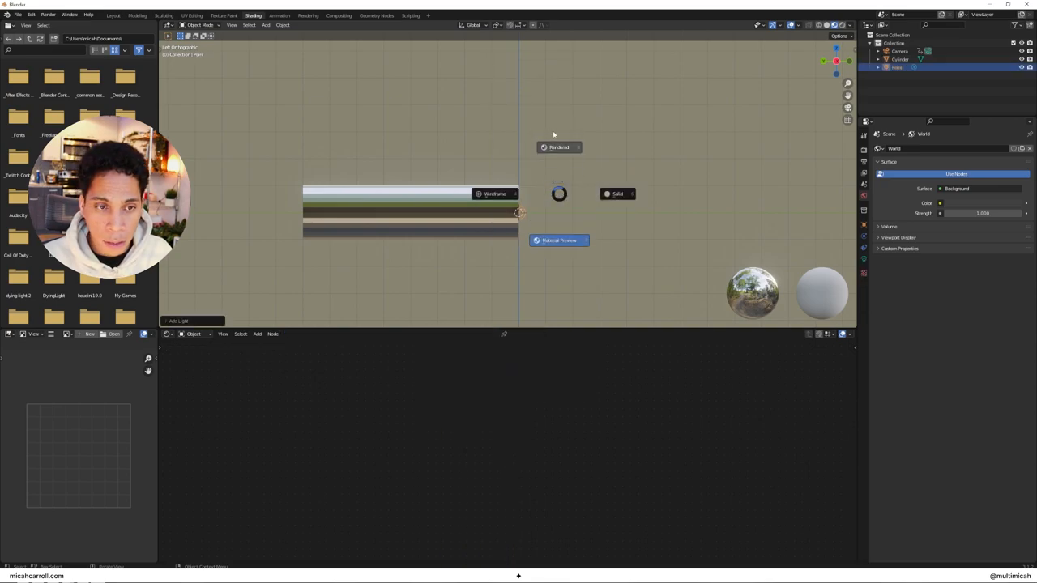
{"action": "left_click", "coordinate": [617, 194]}
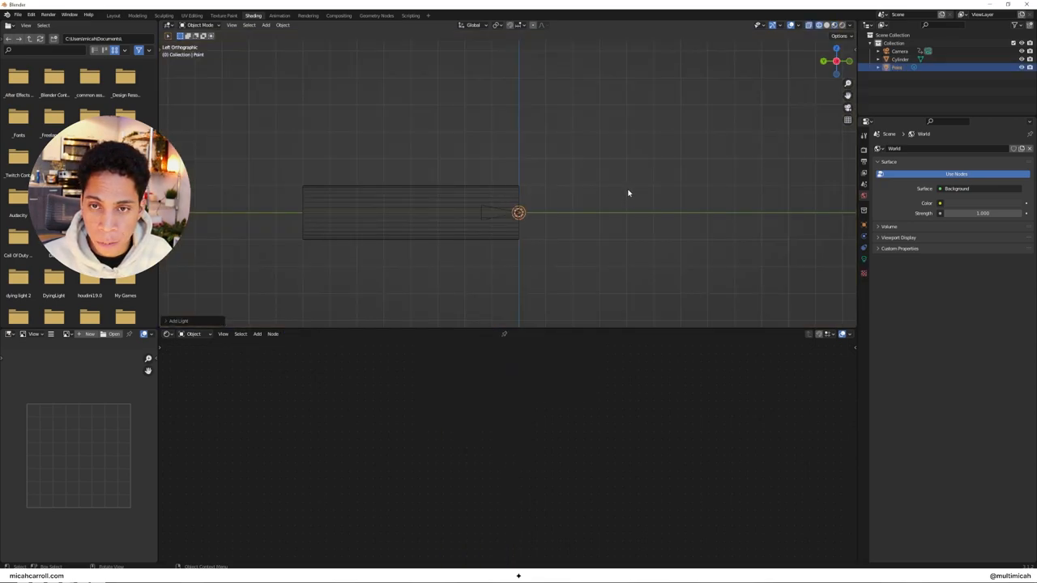
{"action": "key", "text": "g"}
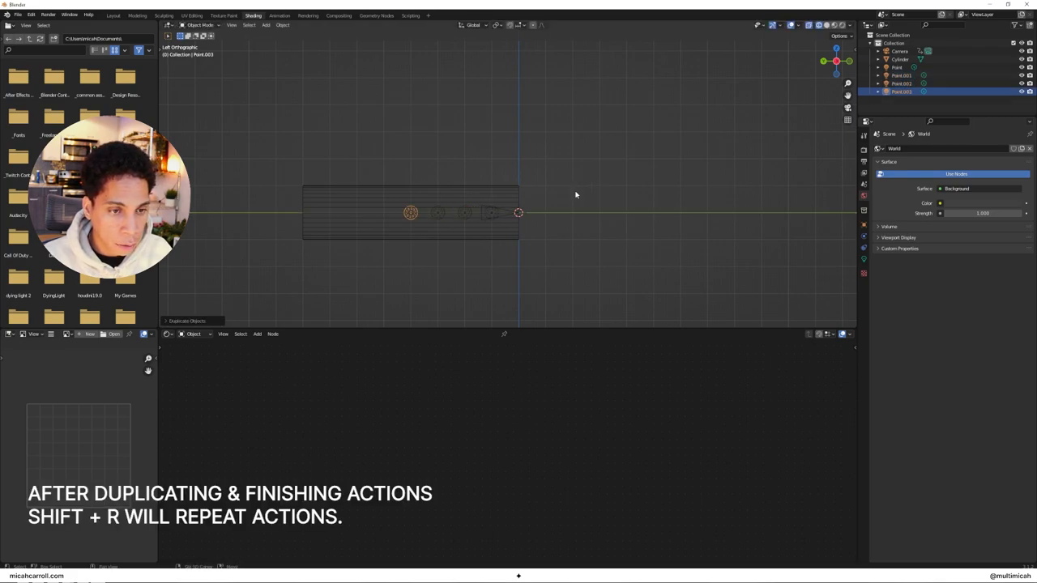
{"action": "mouse_move", "coordinate": [741, 112]}
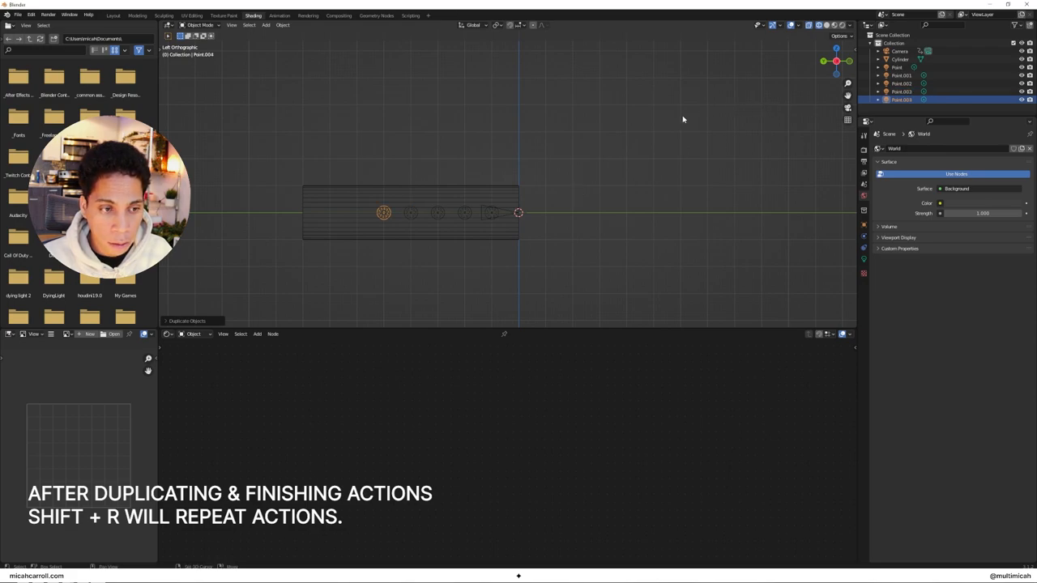
{"action": "key", "text": "shift+r"}
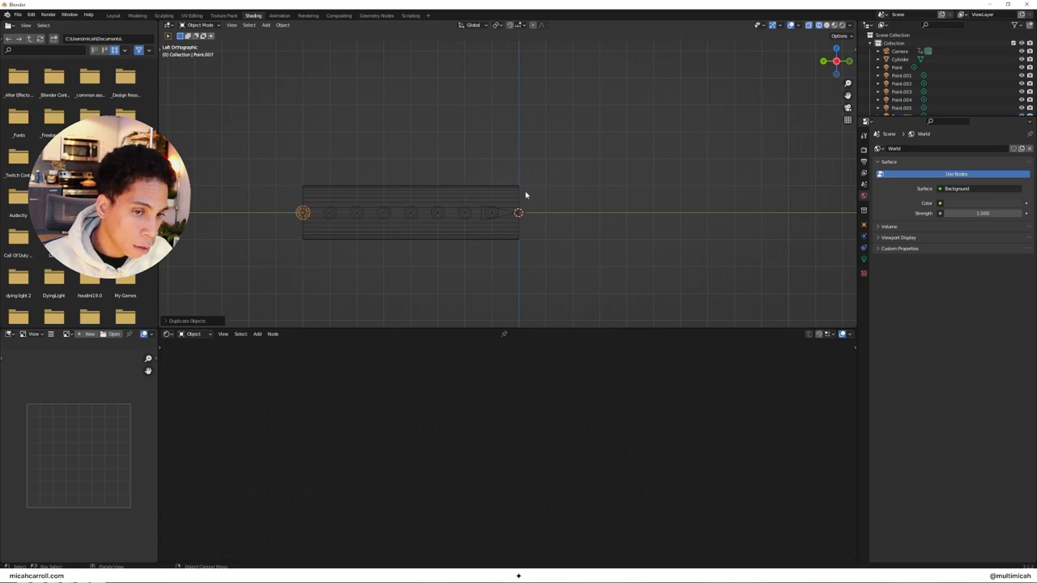
{"action": "mouse_move", "coordinate": [547, 192]}
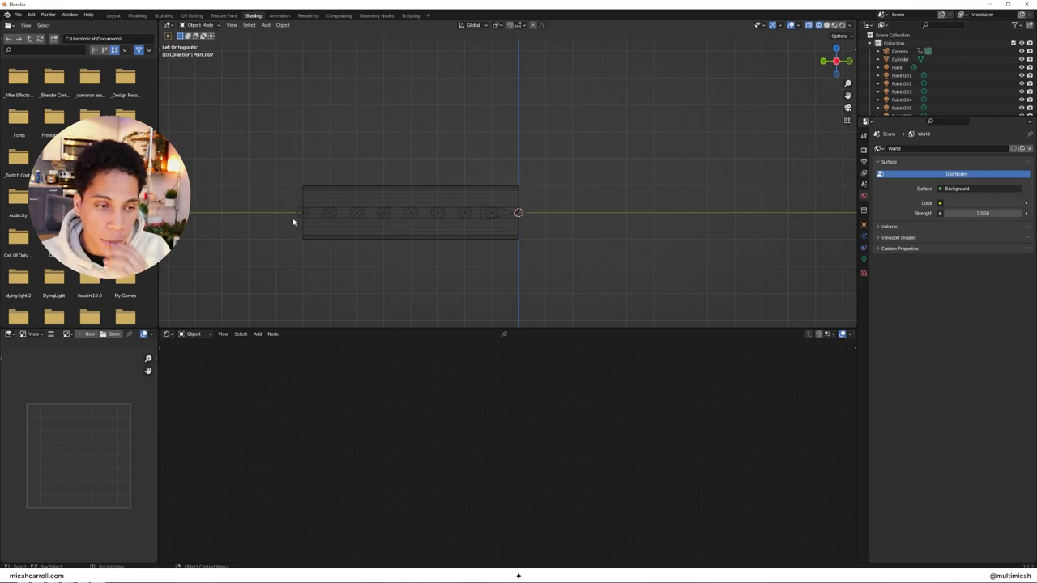
{"action": "mouse_move", "coordinate": [517, 208]}
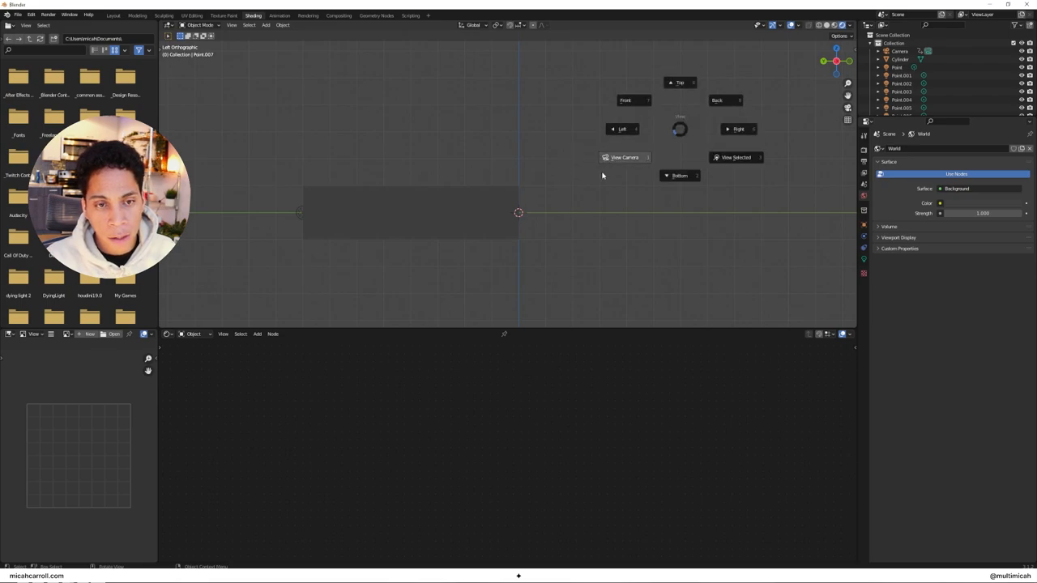
View through the 28 mm camera and set the World color to black.
{"action": "left_click", "coordinate": [624, 157]}
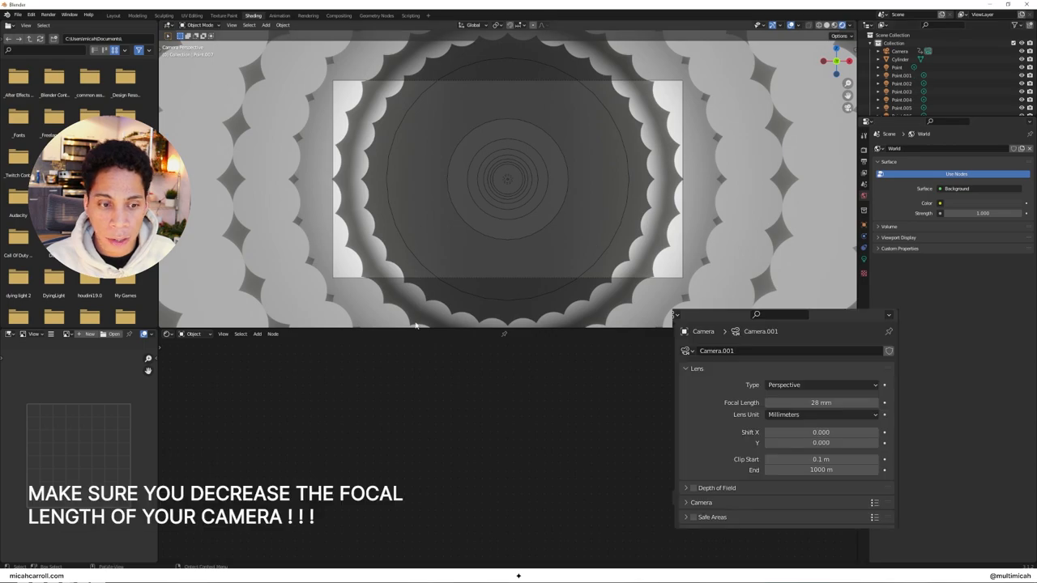
{"action": "mouse_move", "coordinate": [429, 201]}
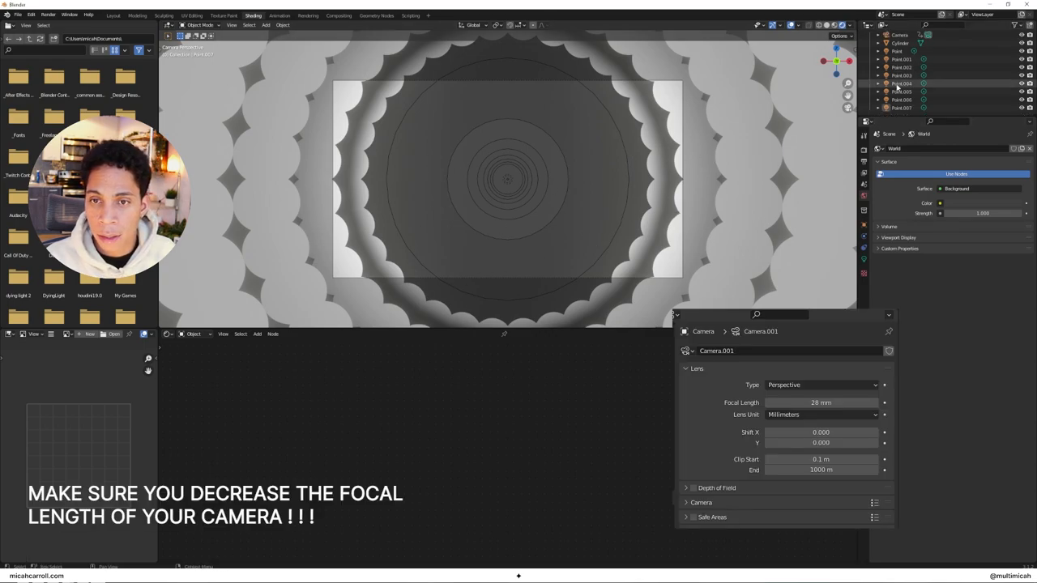
{"action": "left_click", "coordinate": [896, 50]}
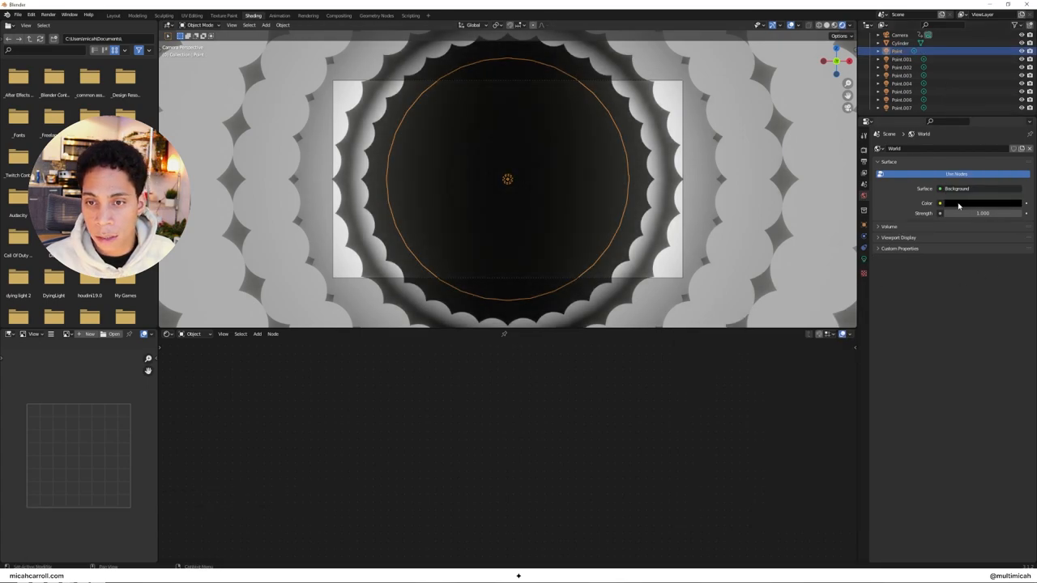
{"action": "mouse_move", "coordinate": [939, 204]}
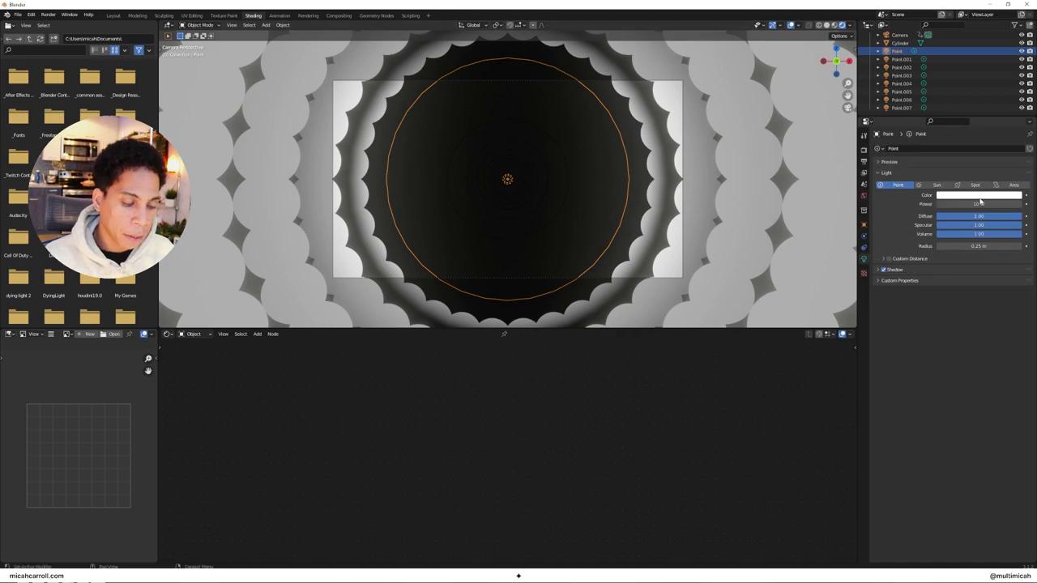
{"action": "mouse_move", "coordinate": [980, 195]}
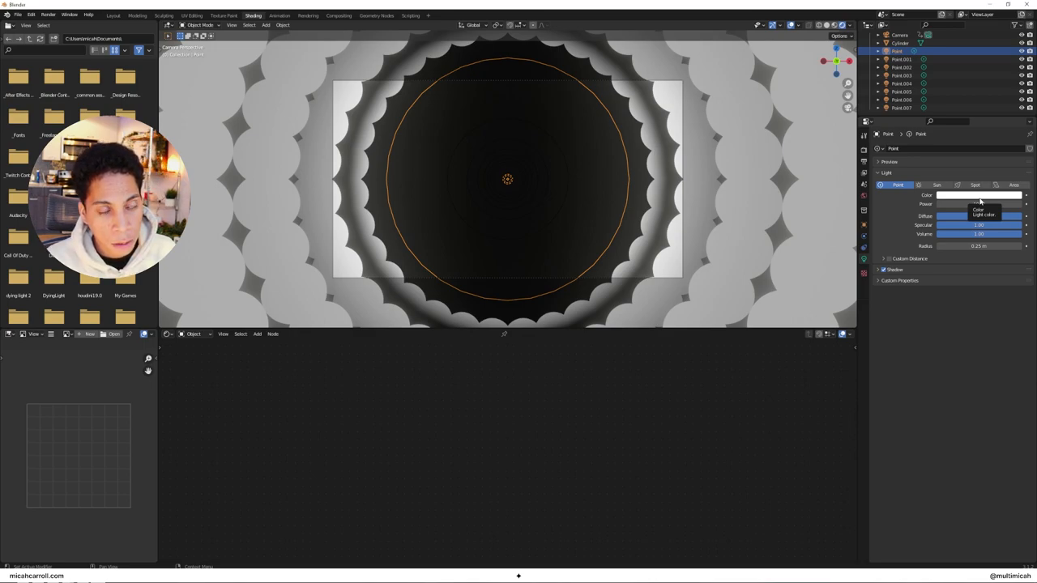
Color the first point light blue and the next light magenta.
{"action": "left_click", "coordinate": [980, 195]}
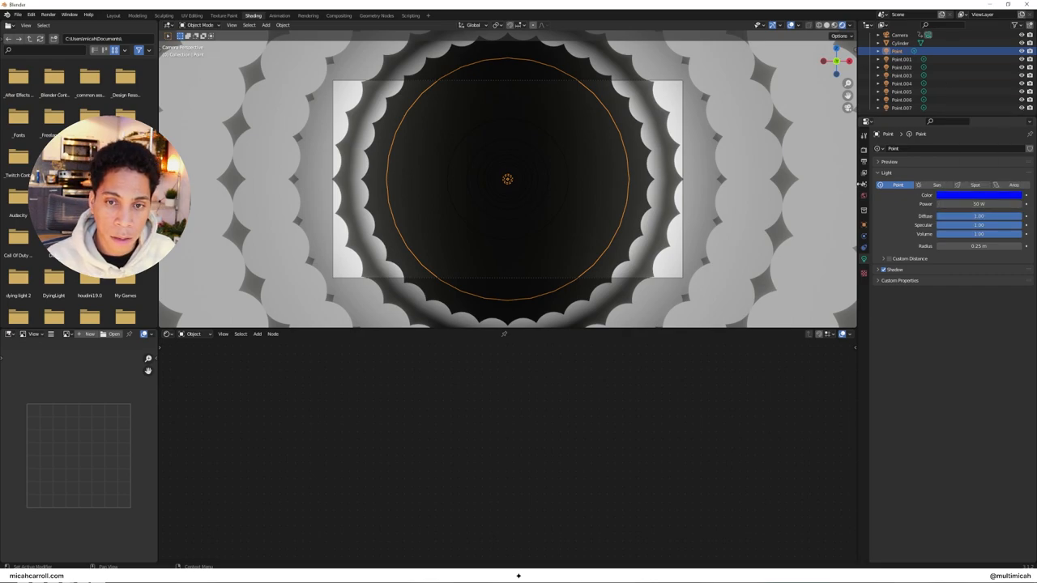
{"action": "left_click", "coordinate": [902, 59]}
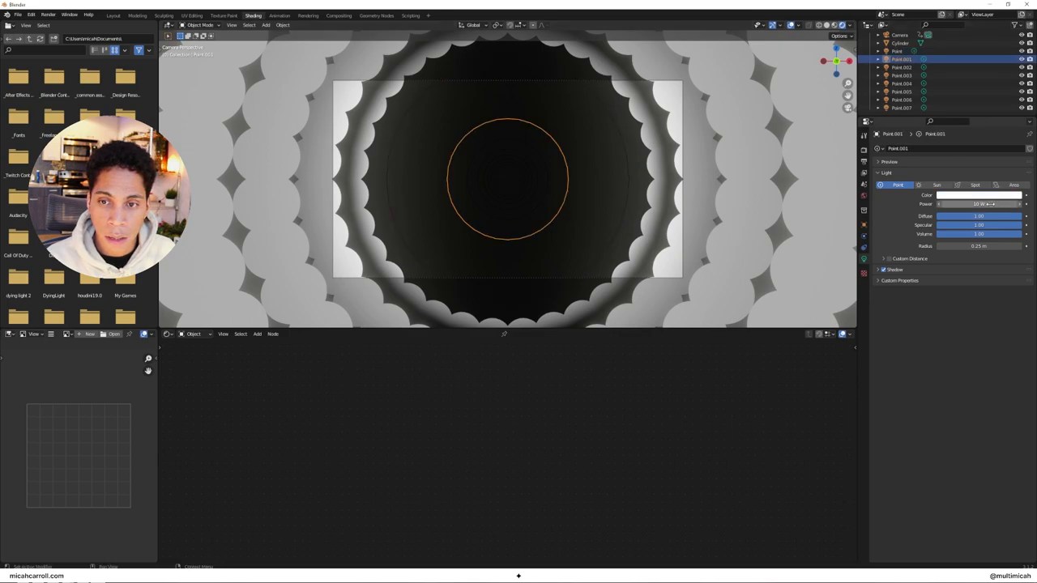
{"action": "left_click", "coordinate": [981, 194]}
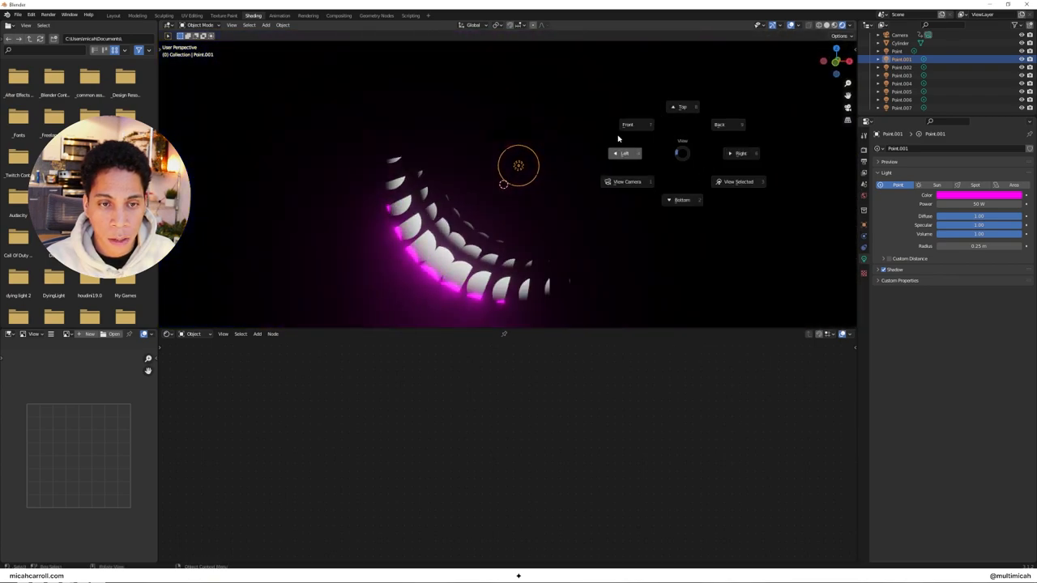
{"action": "left_click", "coordinate": [627, 180]}
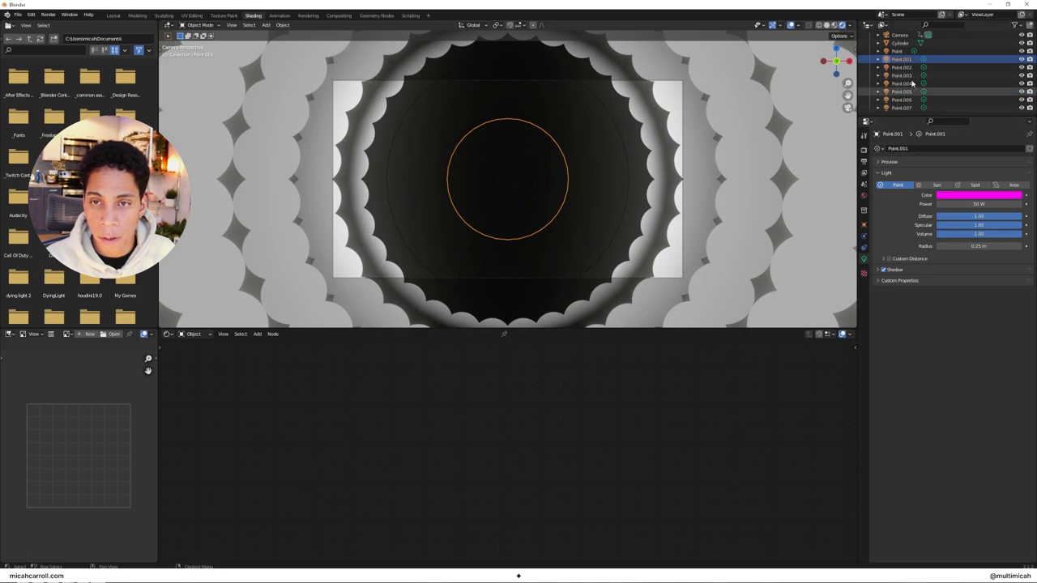
Copy the first light's blue color onto the Point.002 light.
{"action": "left_click", "coordinate": [897, 51]}
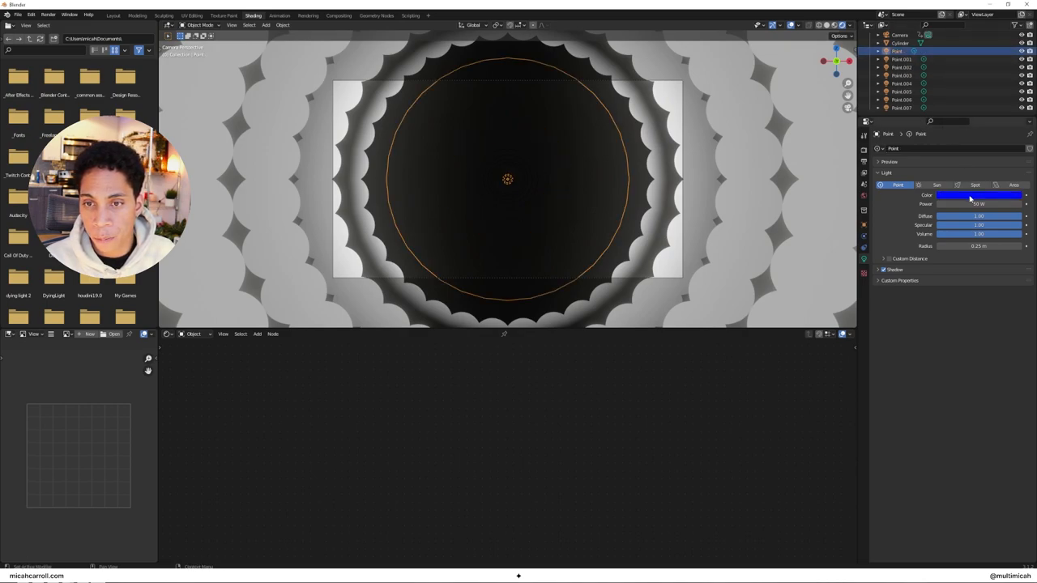
{"action": "left_click", "coordinate": [978, 195]}
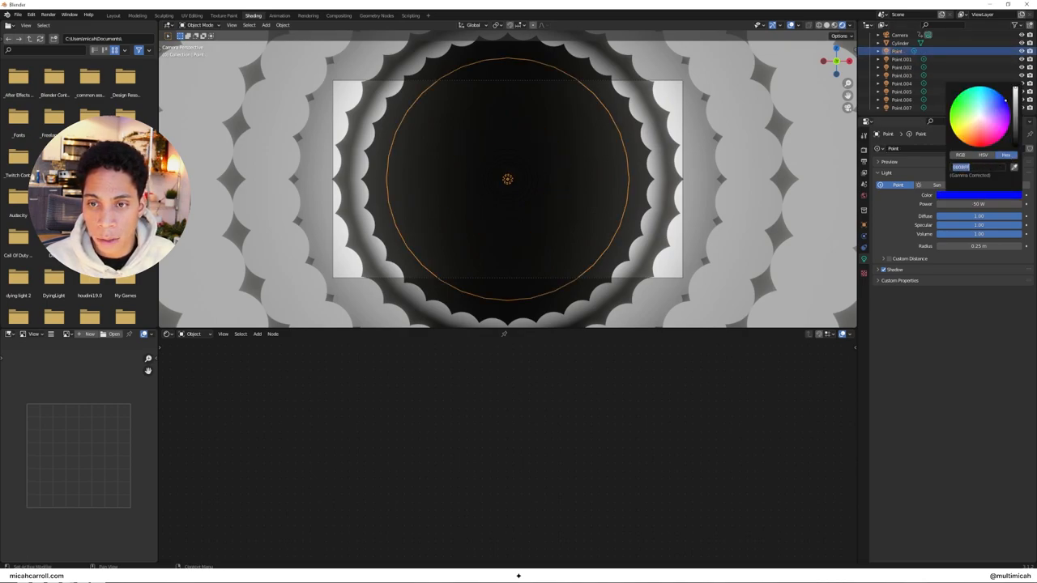
{"action": "left_click", "coordinate": [900, 59]}
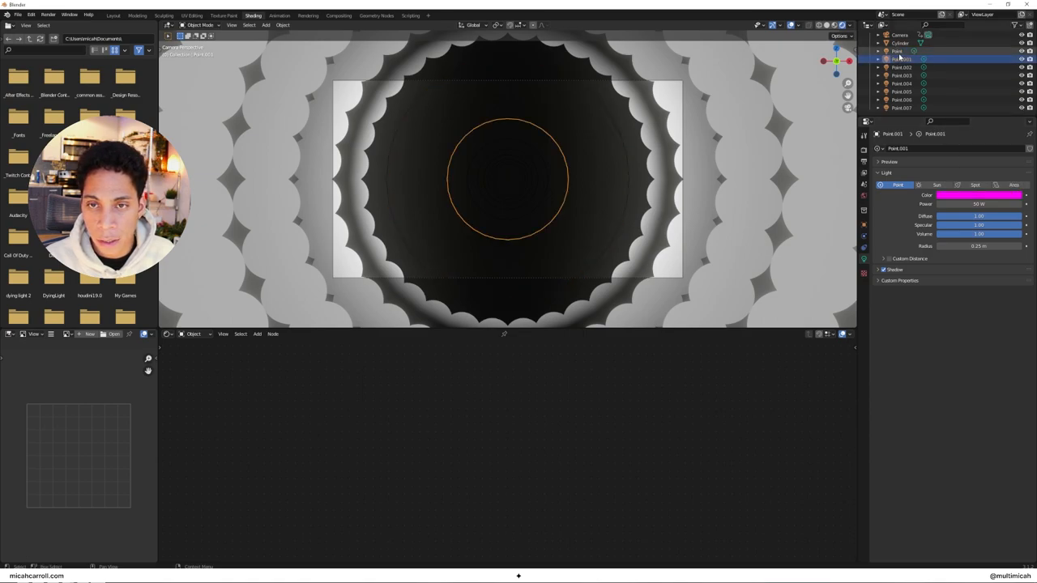
{"action": "left_click", "coordinate": [902, 67]}
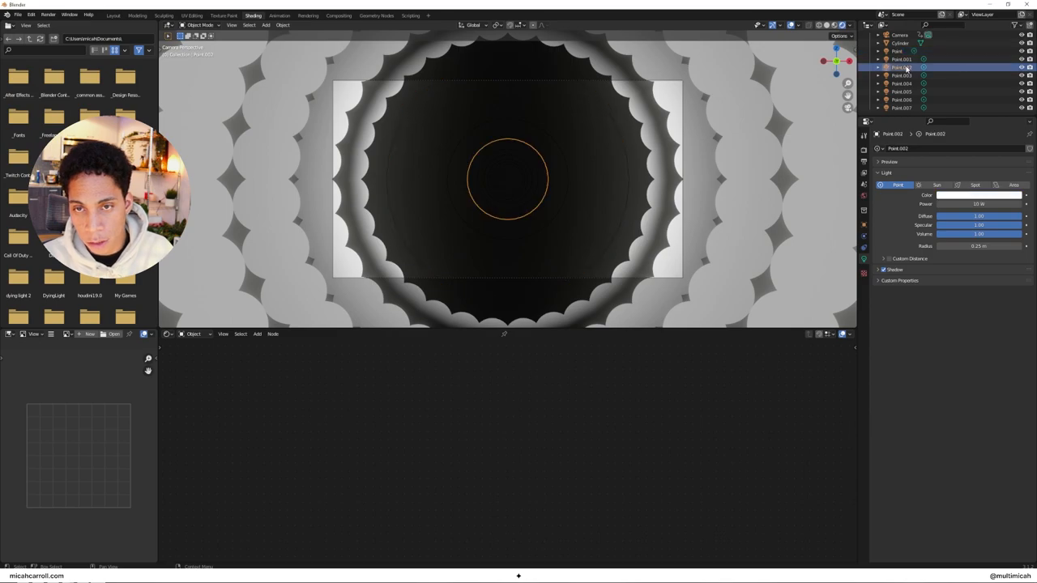
{"action": "left_click", "coordinate": [979, 195]}
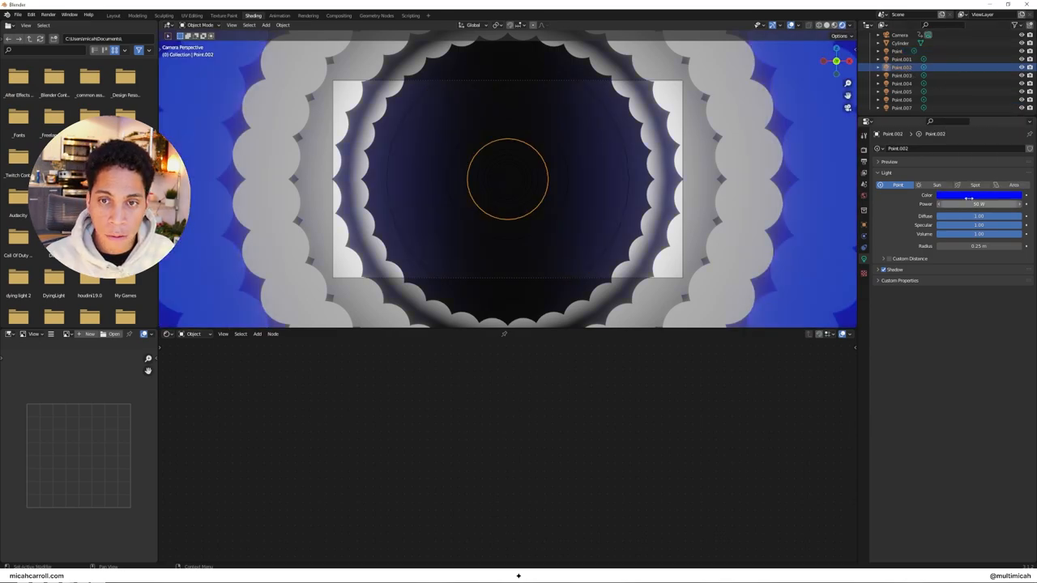
Recolor Point.004, Point.007 and Point.005 and raise their power to 50 W.
{"action": "left_click", "coordinate": [977, 195]}
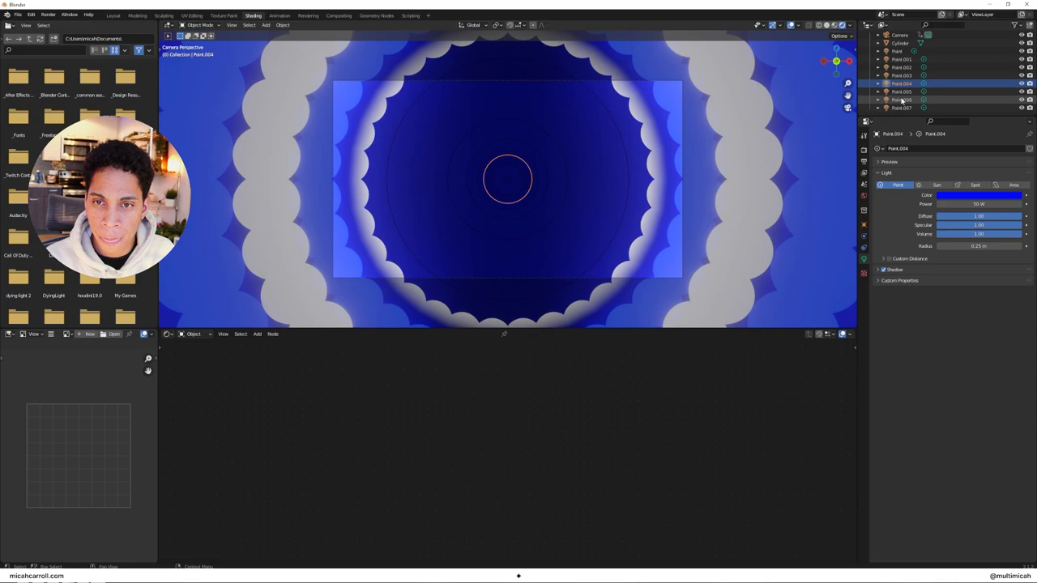
{"action": "left_click", "coordinate": [977, 194]}
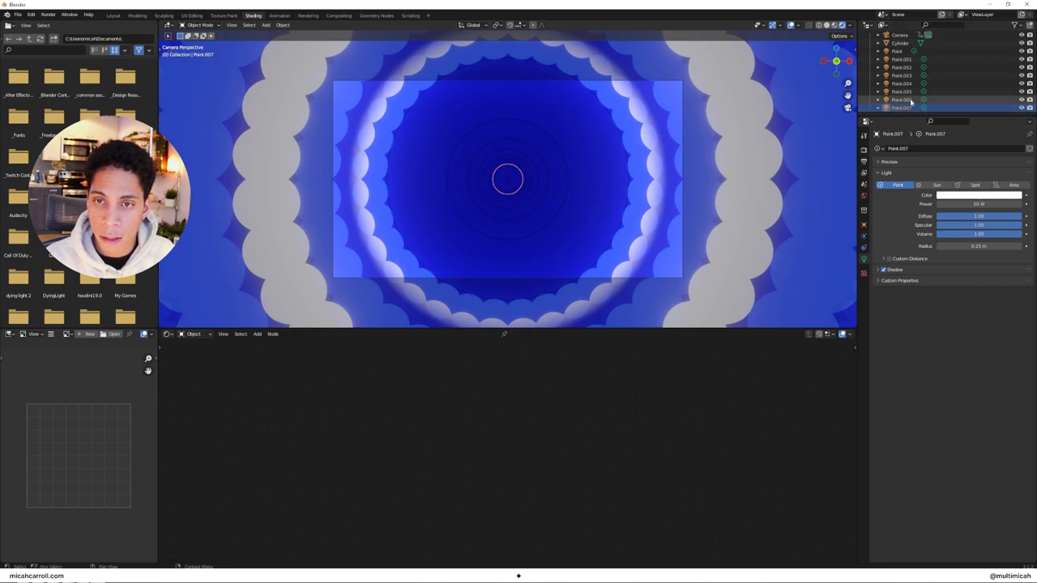
{"action": "left_click", "coordinate": [901, 91]}
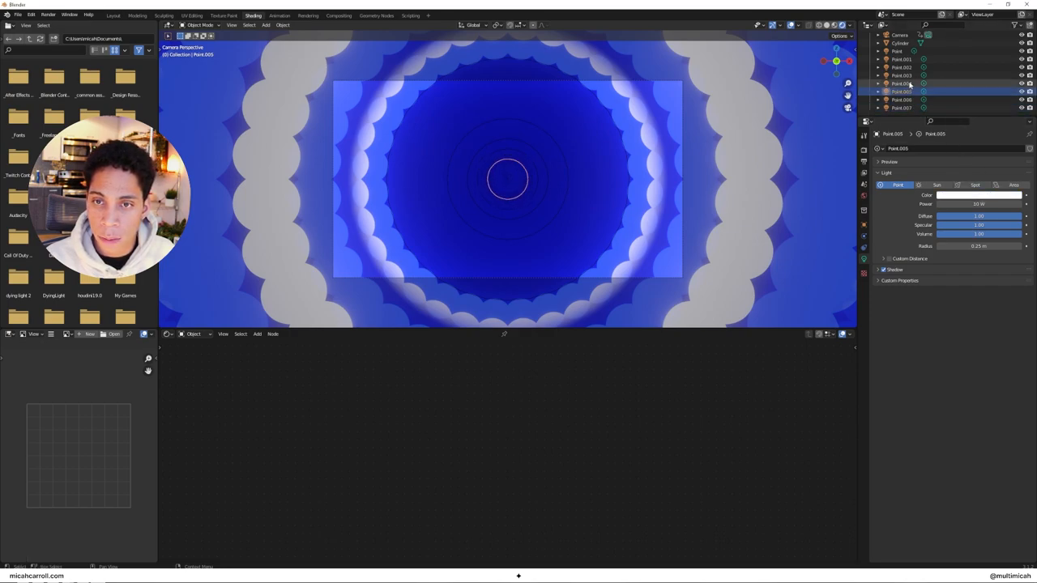
{"action": "left_click", "coordinate": [901, 58]}
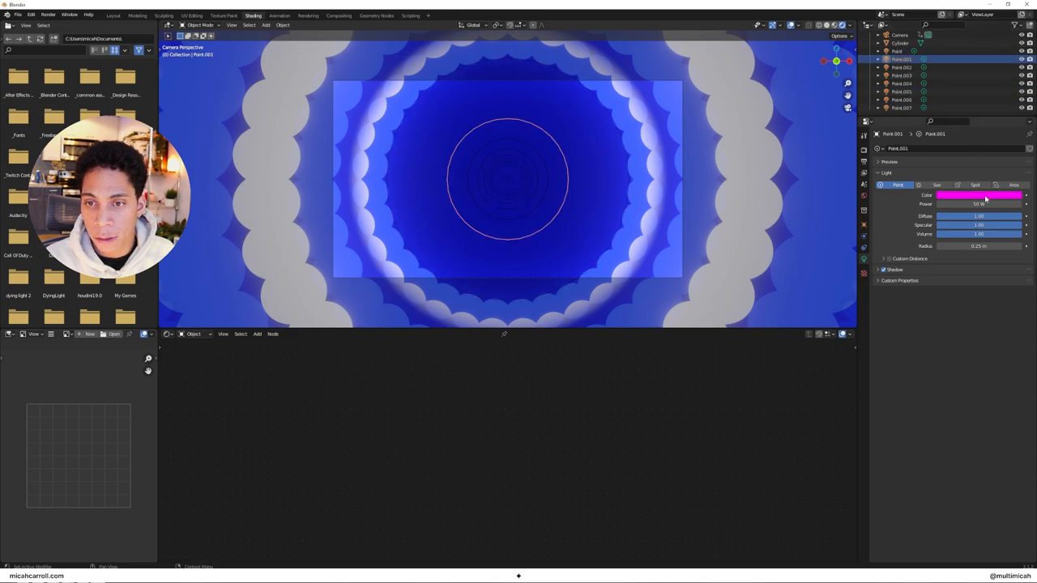
{"action": "left_click", "coordinate": [902, 75]}
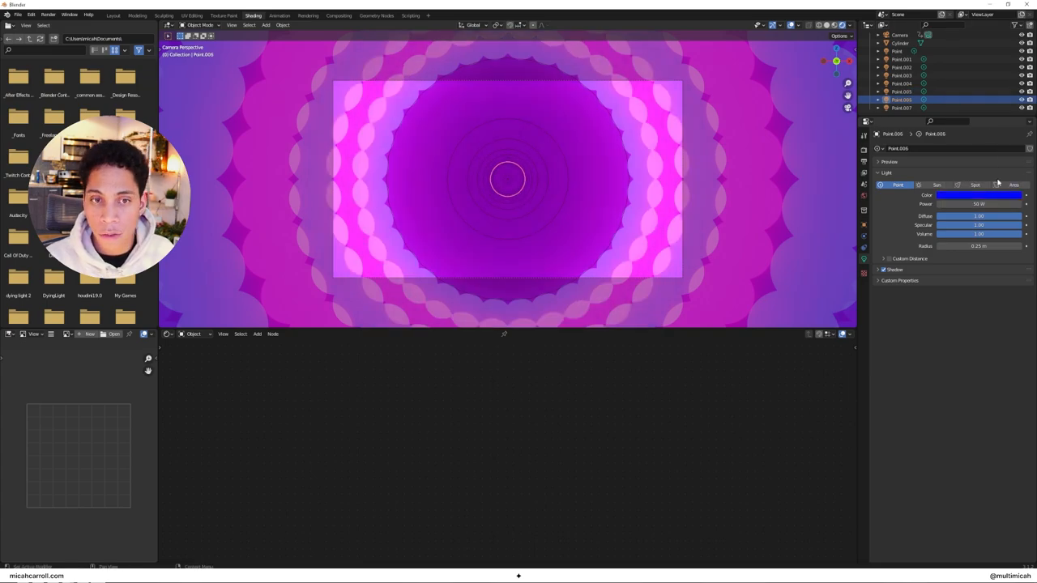
{"action": "left_click", "coordinate": [901, 108]}
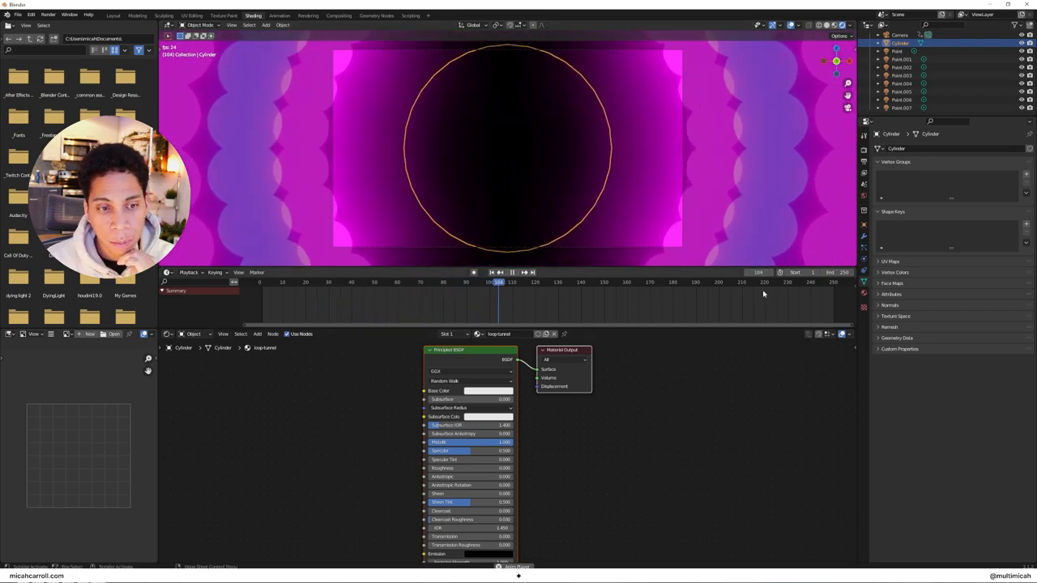
Scrub the tunnel animation back to frame 23 and select the magenta Point.001 light.
{"action": "left_click", "coordinate": [323, 282]}
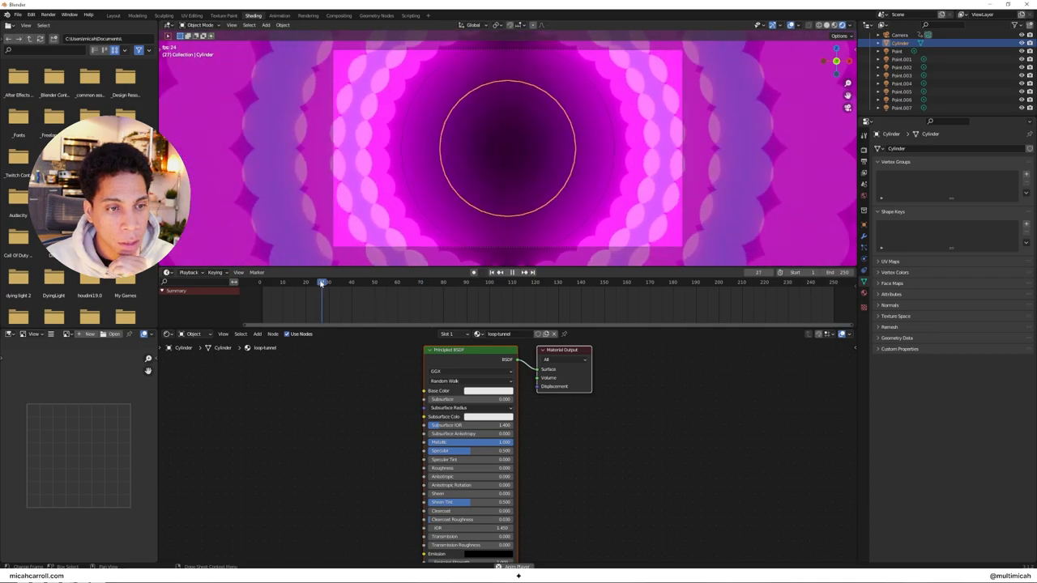
{"action": "left_click_drag", "start_coordinate": [322, 282], "coordinate": [312, 282]}
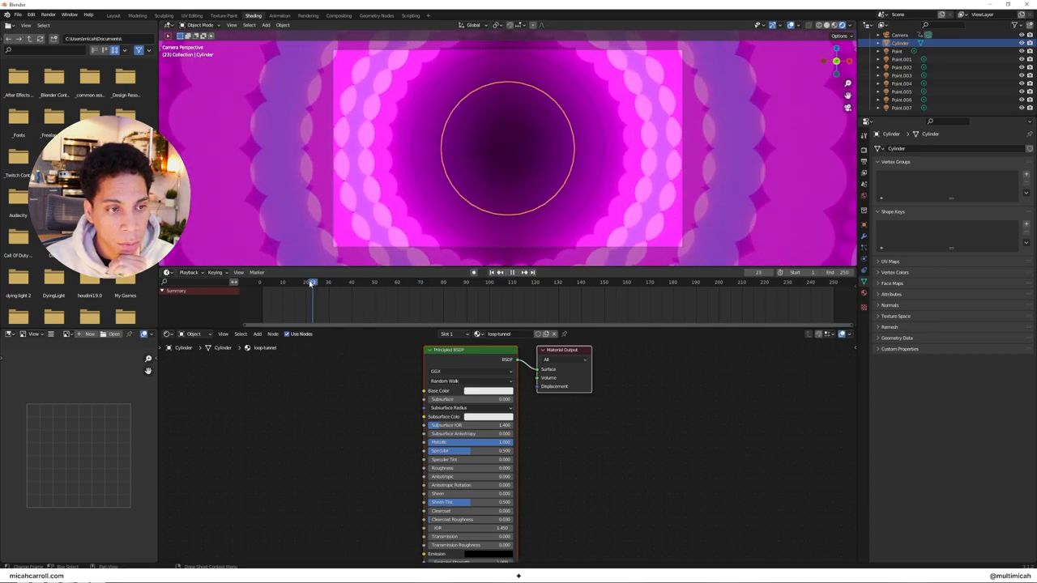
{"action": "left_click", "coordinate": [899, 58]}
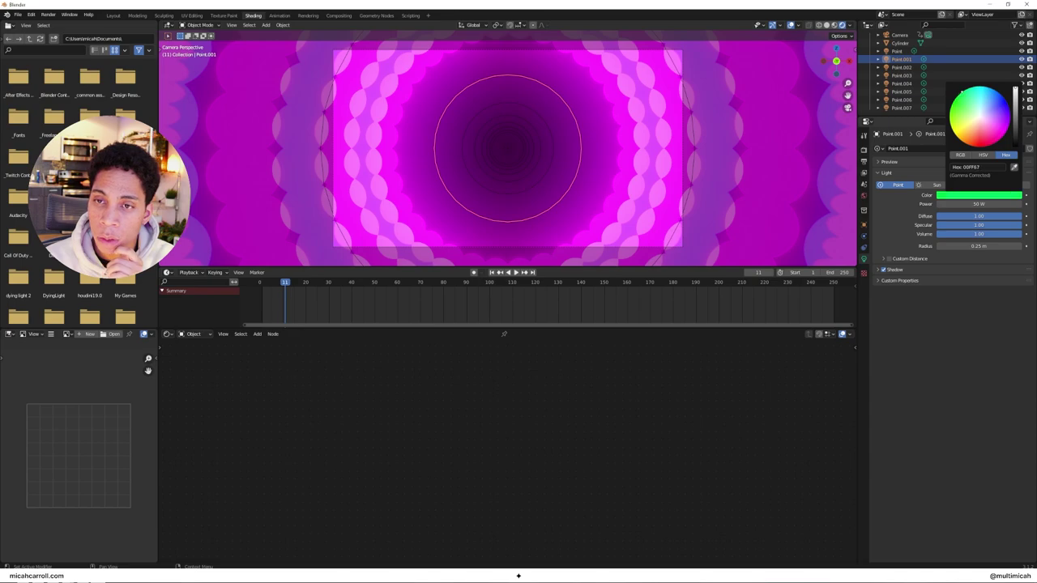
Recolour Point, Point.002, Point.005 and Point.007 yellow or blue, and lower Point.001 to 20 W.
{"action": "left_click", "coordinate": [902, 92]}
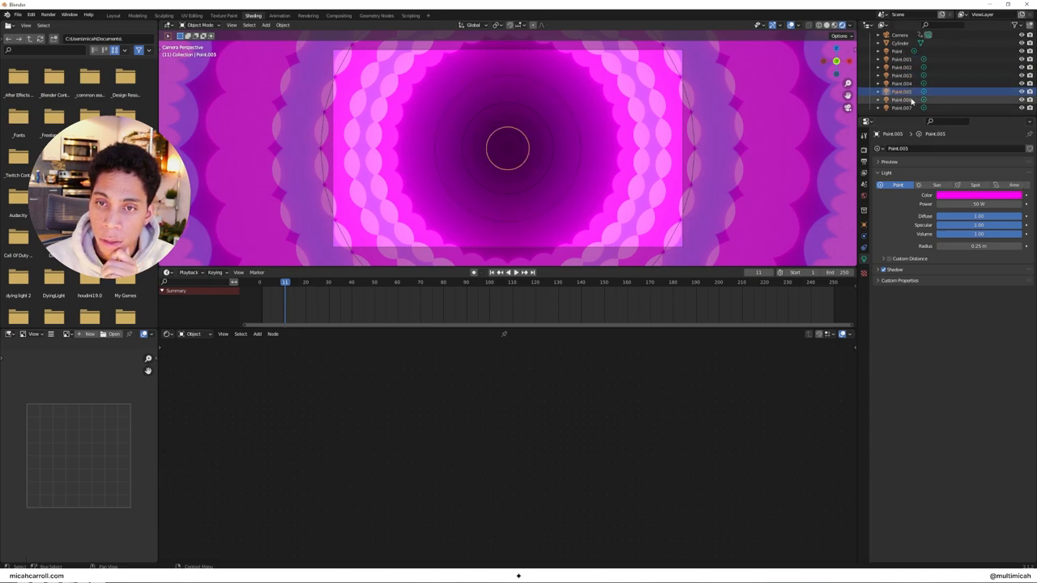
{"action": "left_click", "coordinate": [980, 194]}
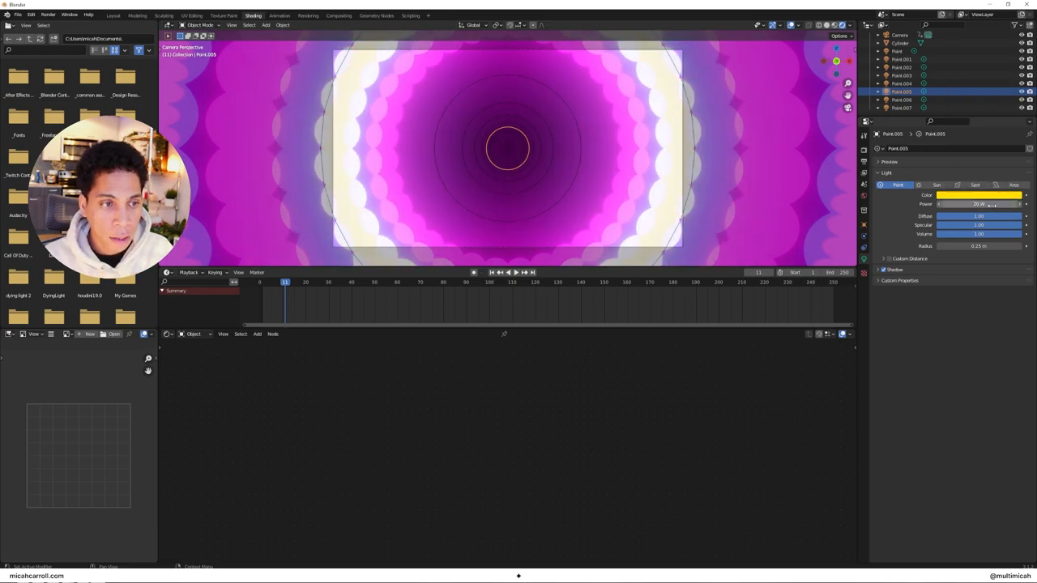
{"action": "left_click", "coordinate": [896, 51]}
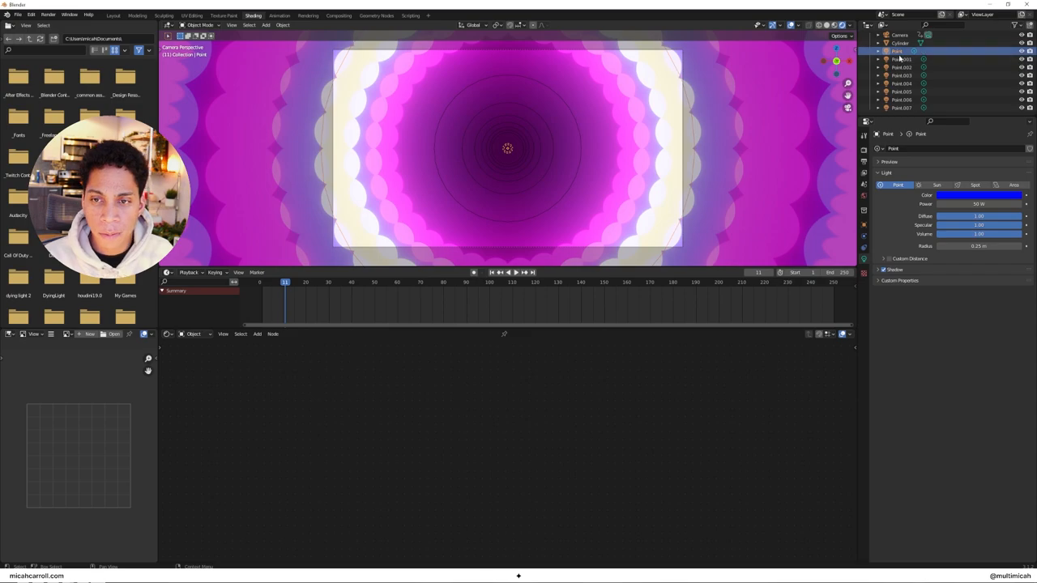
{"action": "left_click", "coordinate": [976, 196]}
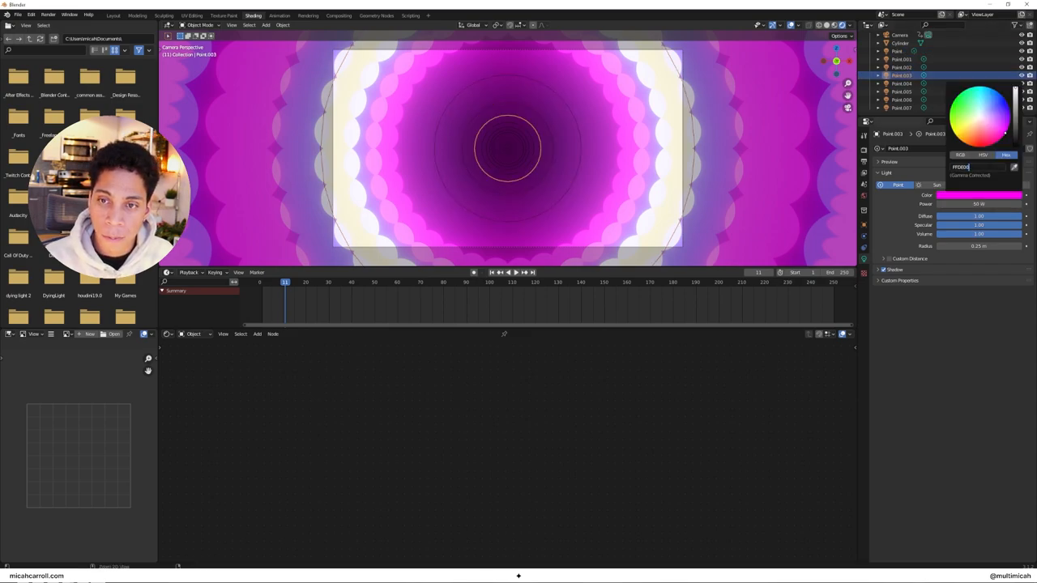
{"action": "left_click", "coordinate": [901, 108]}
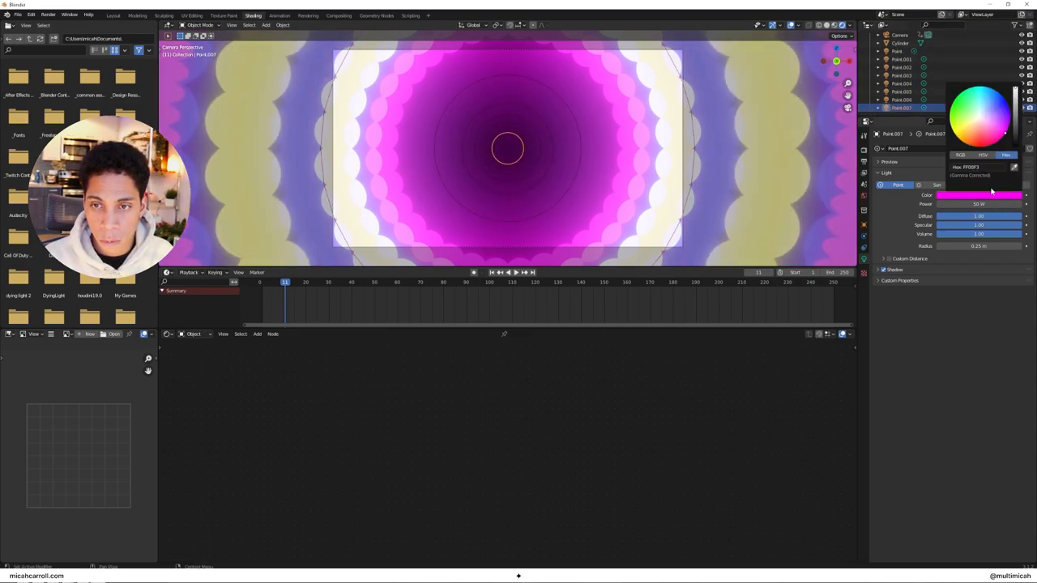
{"action": "left_click", "coordinate": [902, 83]}
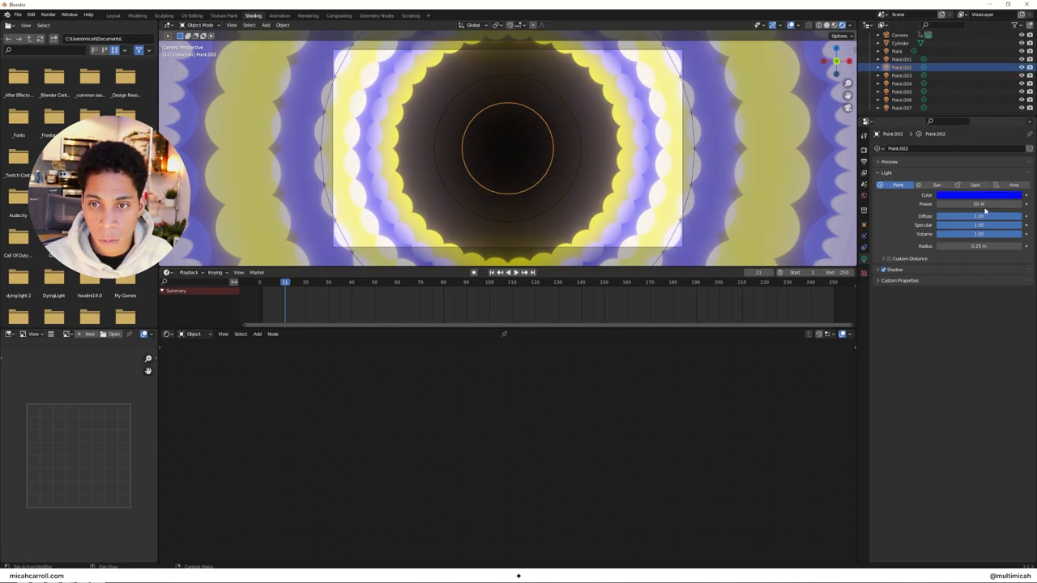
{"action": "left_click", "coordinate": [902, 59]}
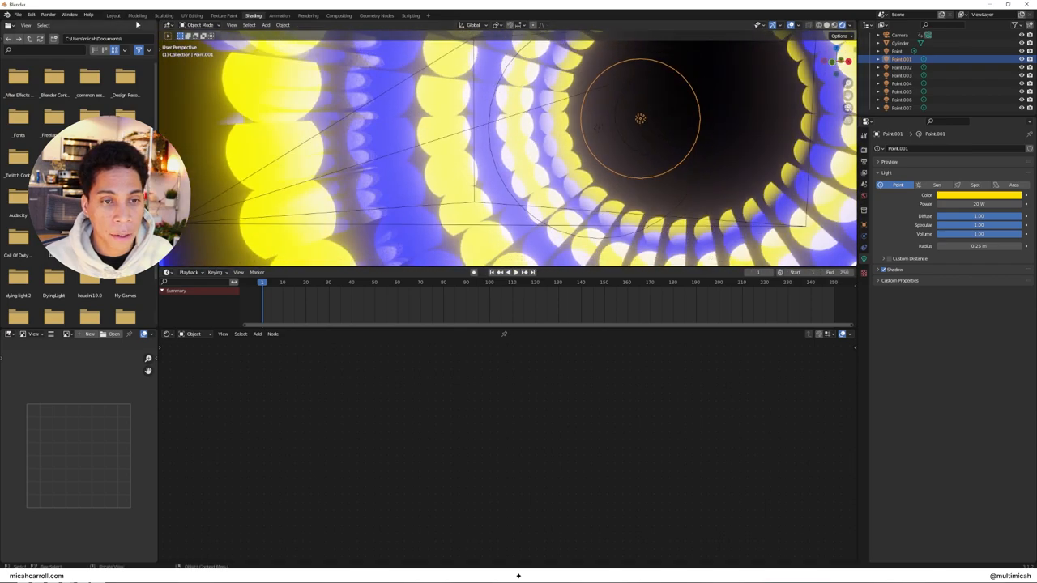
In Layout's side view, move the cylinder and all eight point lights into new collection LOOP.
{"action": "left_click", "coordinate": [112, 14]}
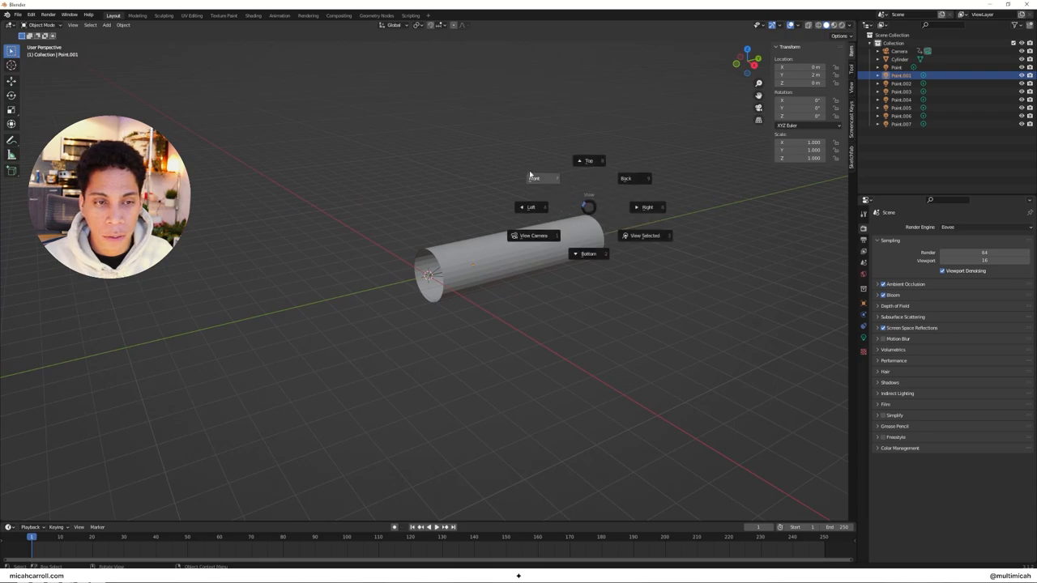
{"action": "left_click", "coordinate": [530, 207]}
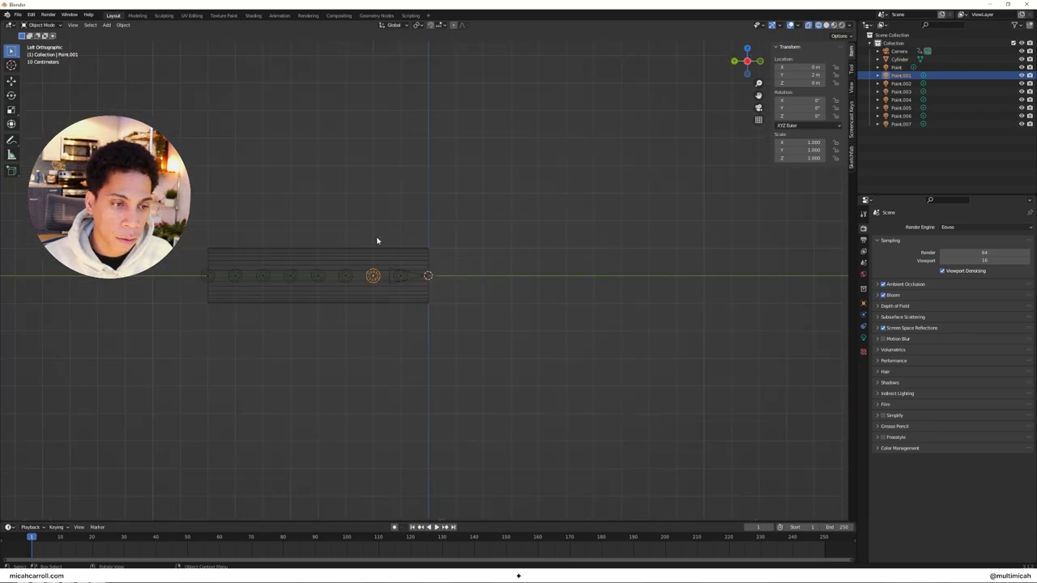
{"action": "left_click", "coordinate": [899, 51]}
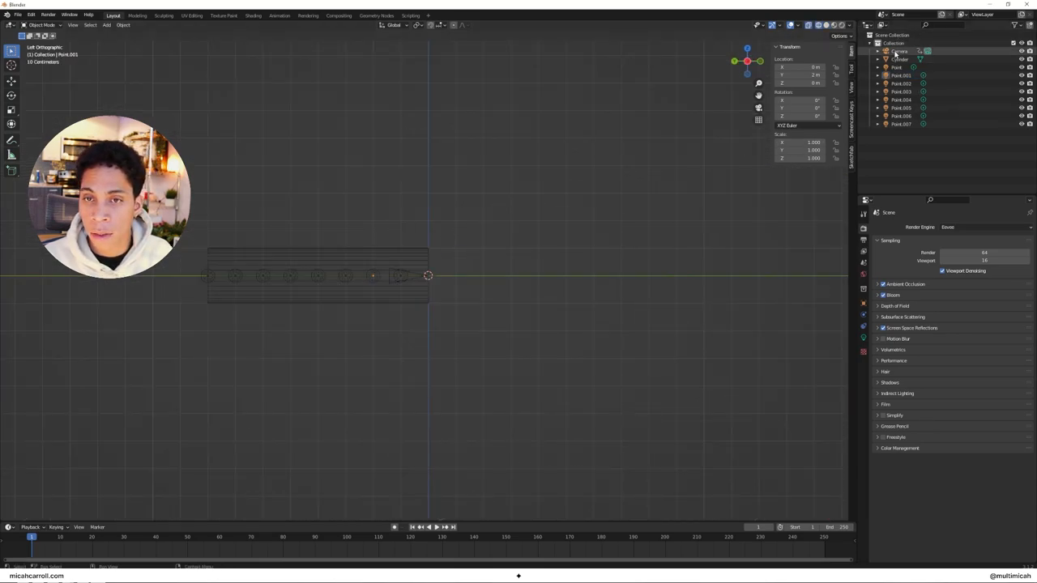
{"action": "left_click", "coordinate": [899, 60]}
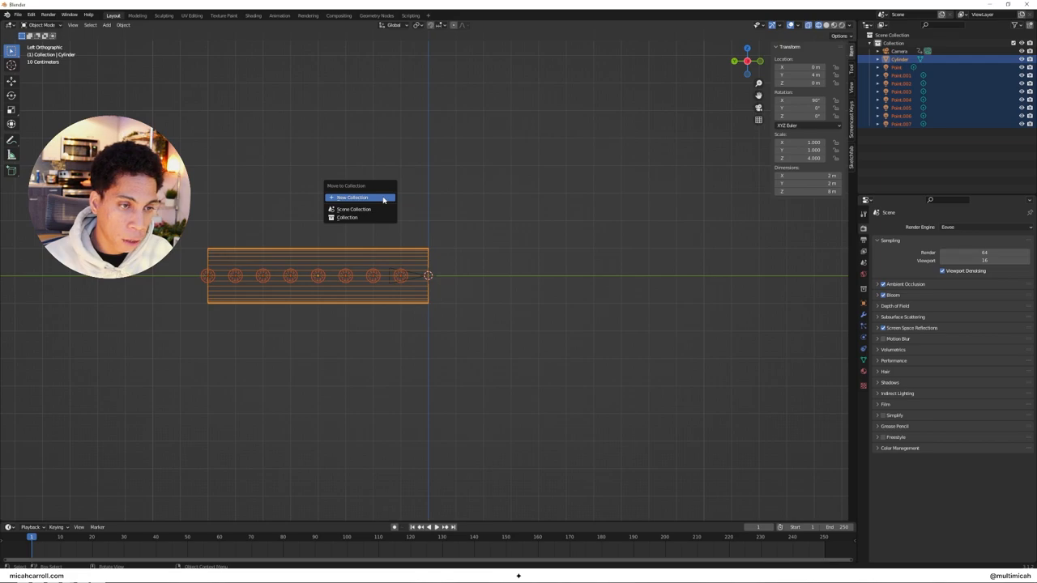
{"action": "left_click", "coordinate": [351, 197]}
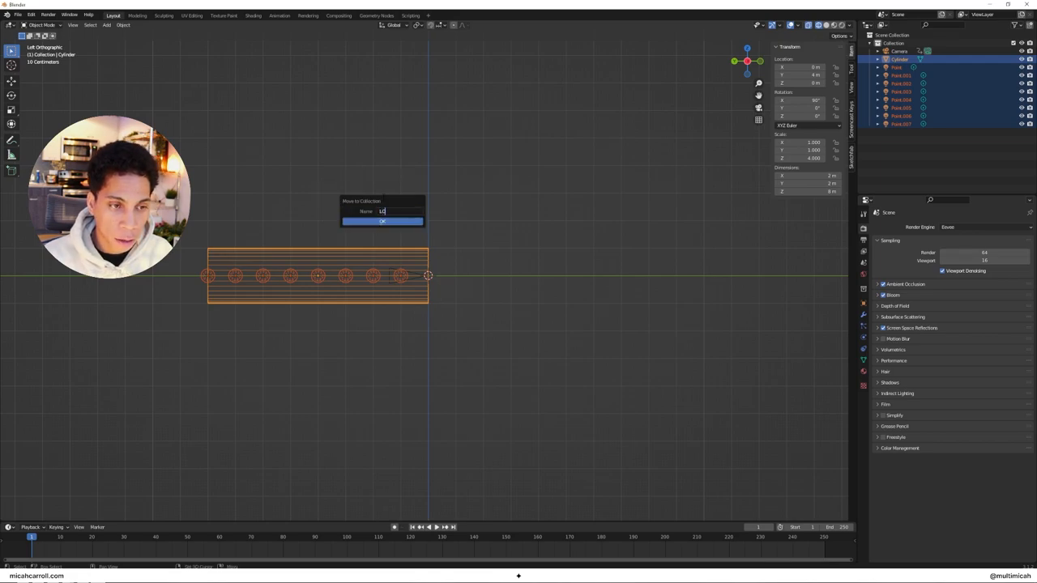
{"action": "left_click", "coordinate": [381, 221]}
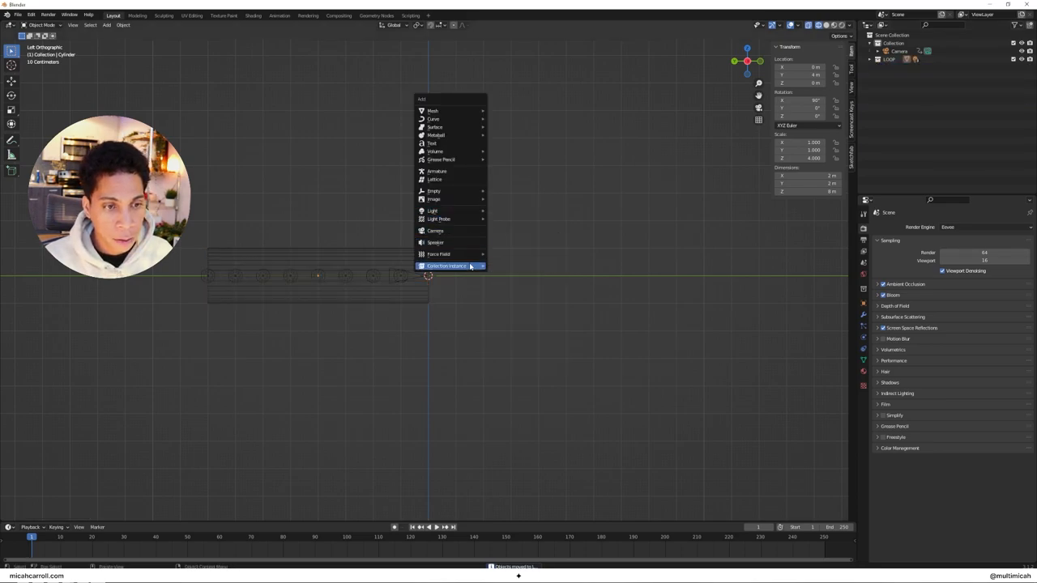
Add a LOOP collection instance and place copies end to end along the tunnel axis.
{"action": "left_click", "coordinate": [446, 266]}
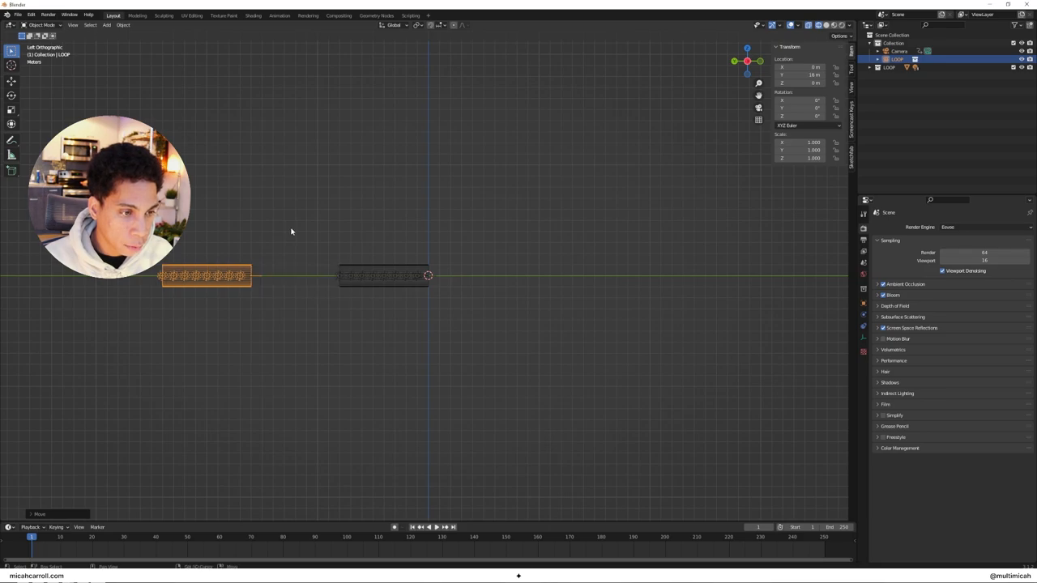
{"action": "left_click_drag", "start_coordinate": [204, 276], "coordinate": [294, 276]}
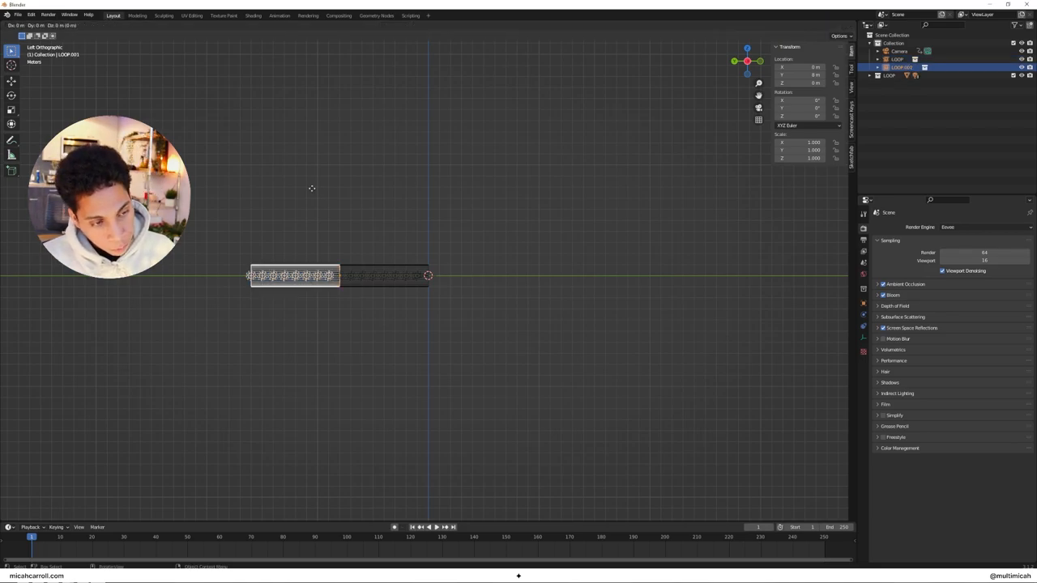
{"action": "left_click_drag", "start_coordinate": [291, 275], "coordinate": [214, 275]}
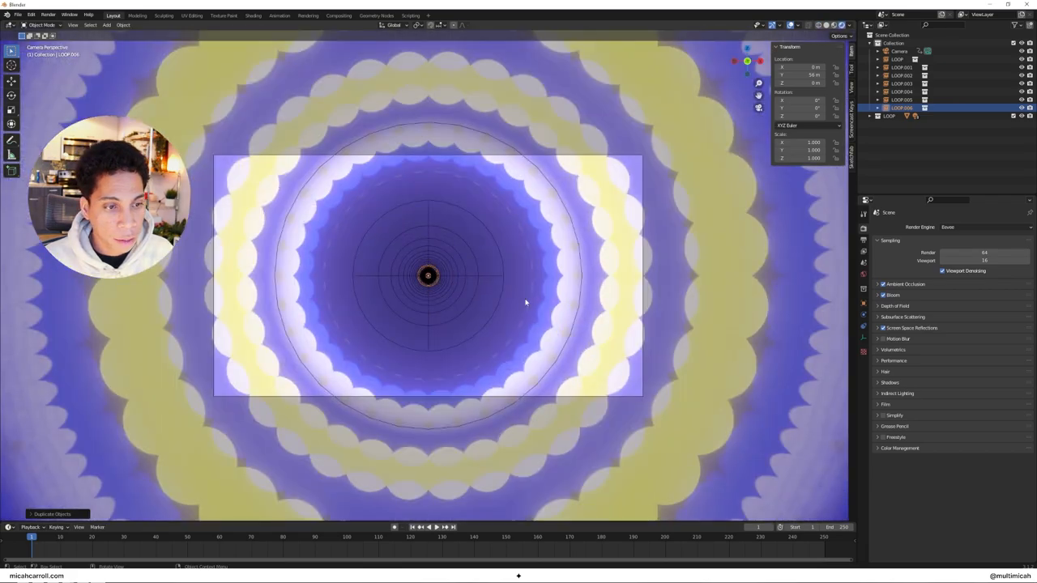
{"action": "left_click", "coordinate": [419, 527]}
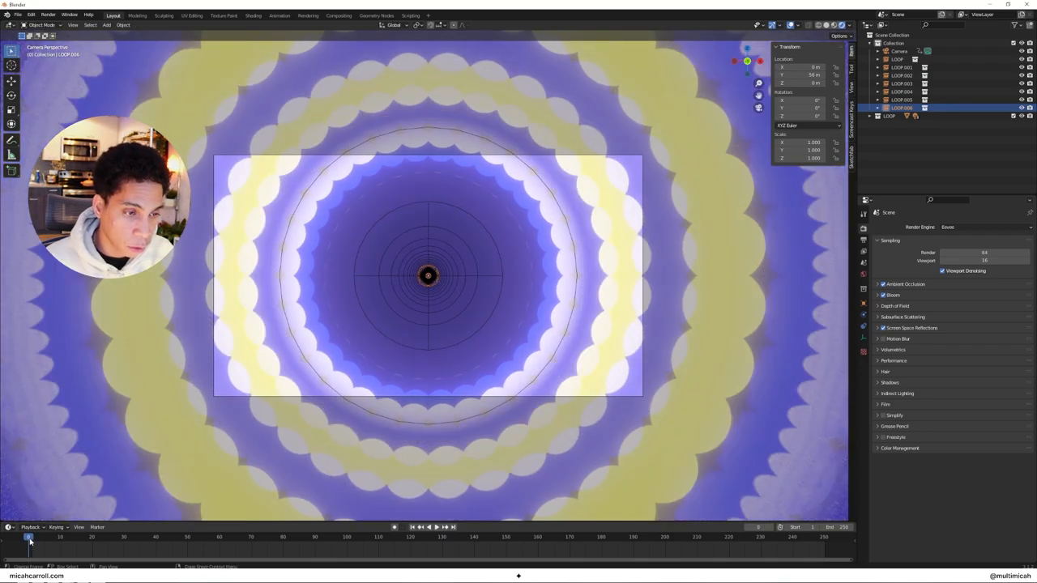
{"action": "left_click", "coordinate": [427, 526]}
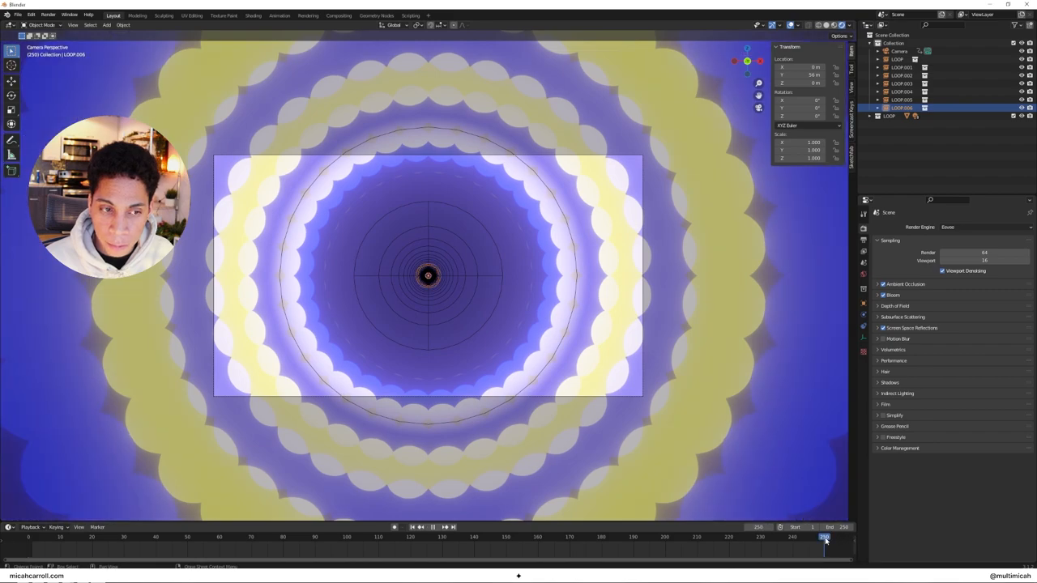
{"action": "left_click", "coordinate": [82, 537]}
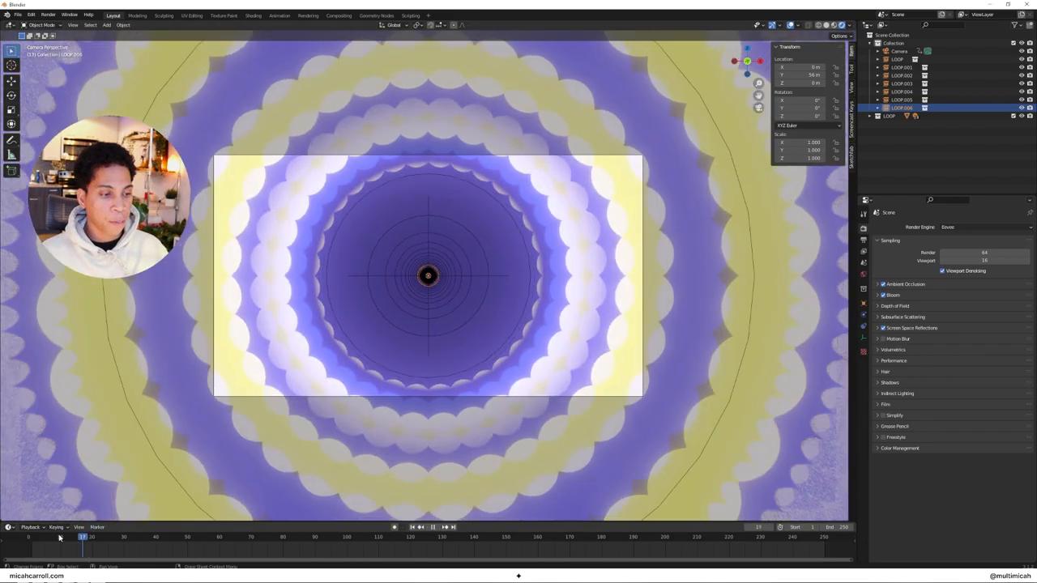
{"action": "left_click", "coordinate": [433, 528]}
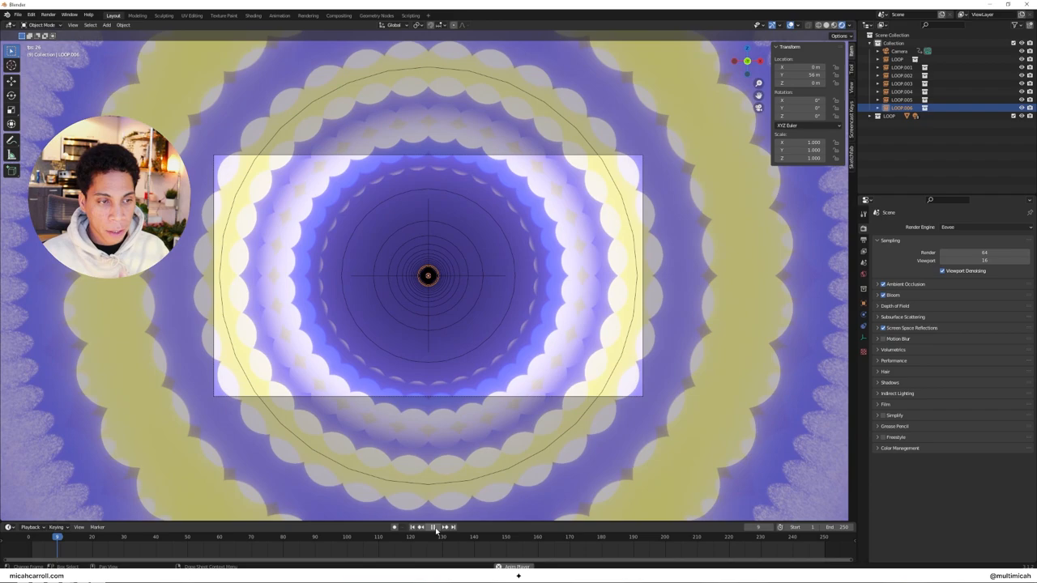
{"action": "left_click", "coordinate": [28, 537]}
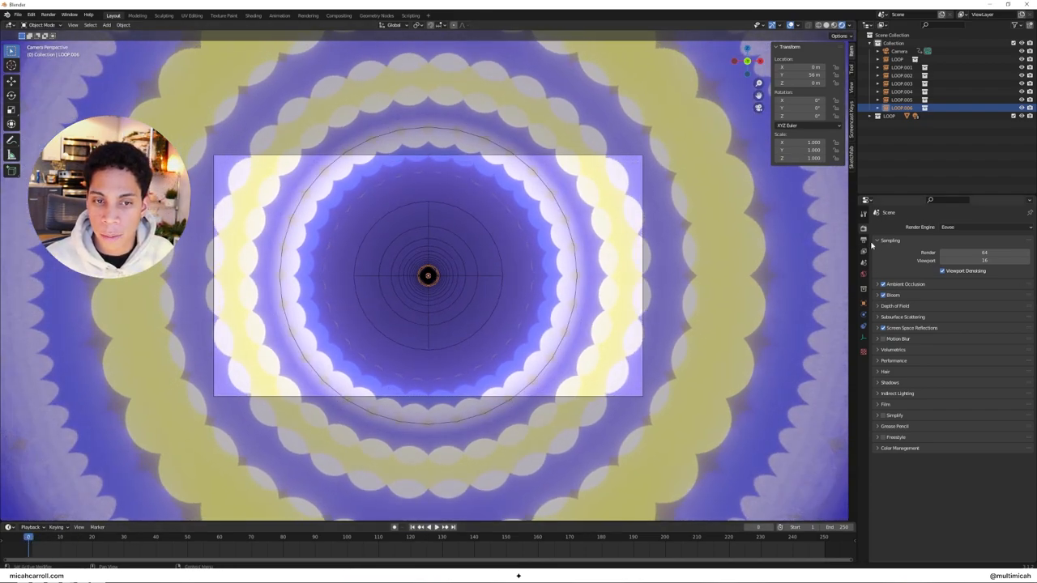
{"action": "left_click", "coordinate": [863, 239]}
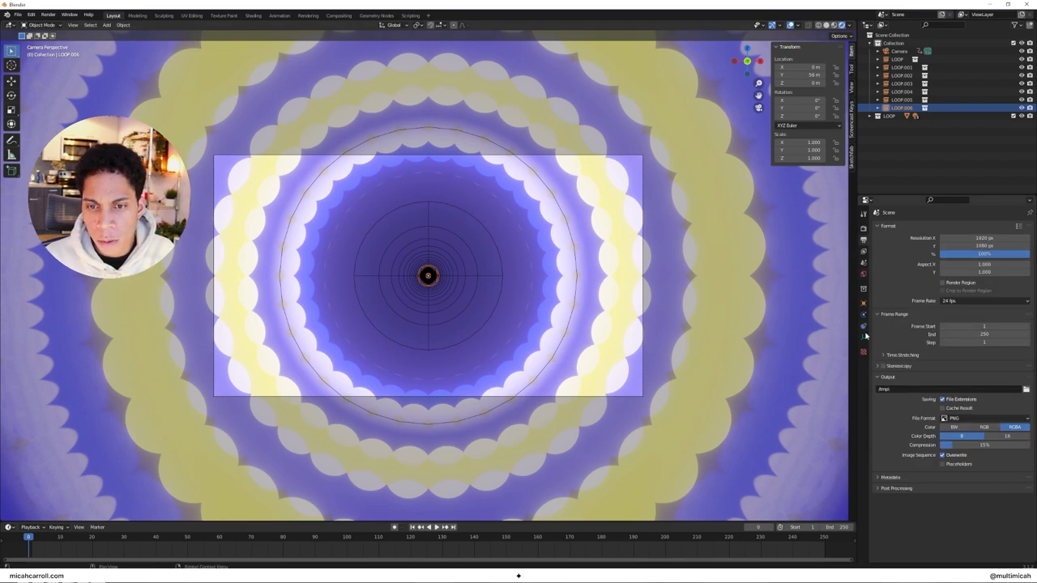
Set the High Contrast look and FFmpeg MPEG-4 output at Perceptually Lossless quality.
{"action": "left_click", "coordinate": [863, 229]}
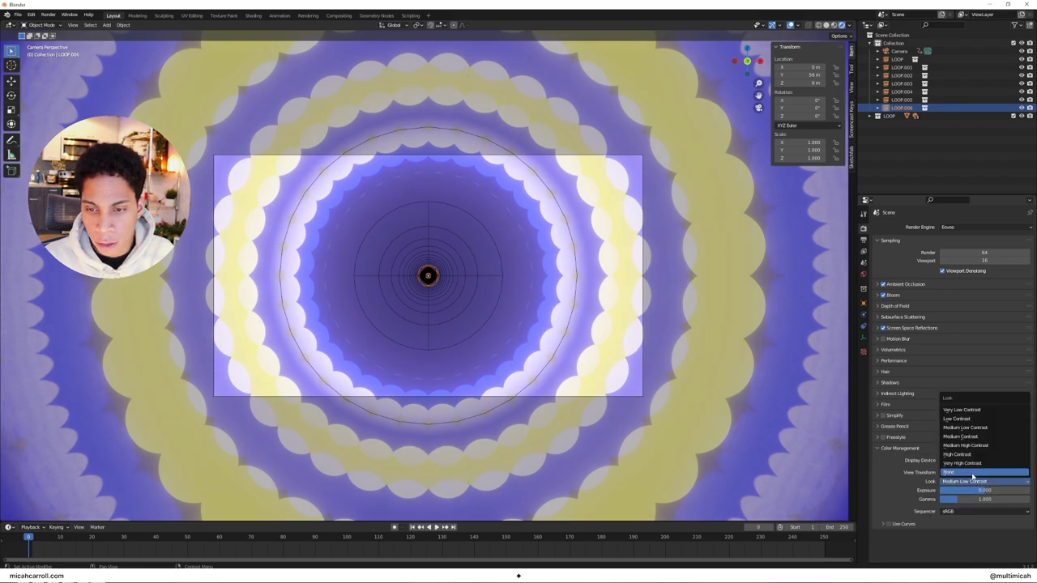
{"action": "left_click", "coordinate": [963, 455]}
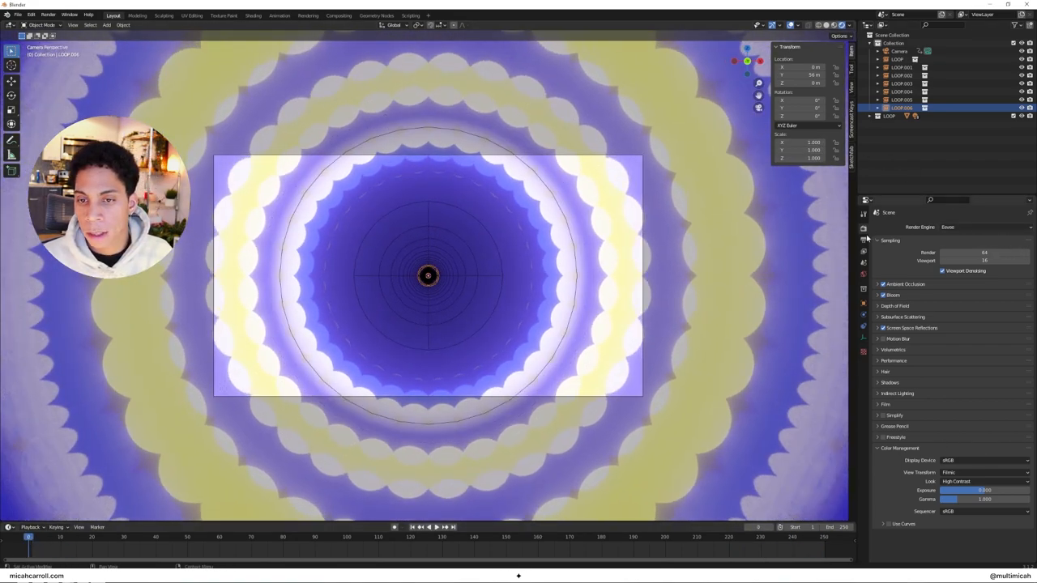
{"action": "left_click", "coordinate": [863, 240]}
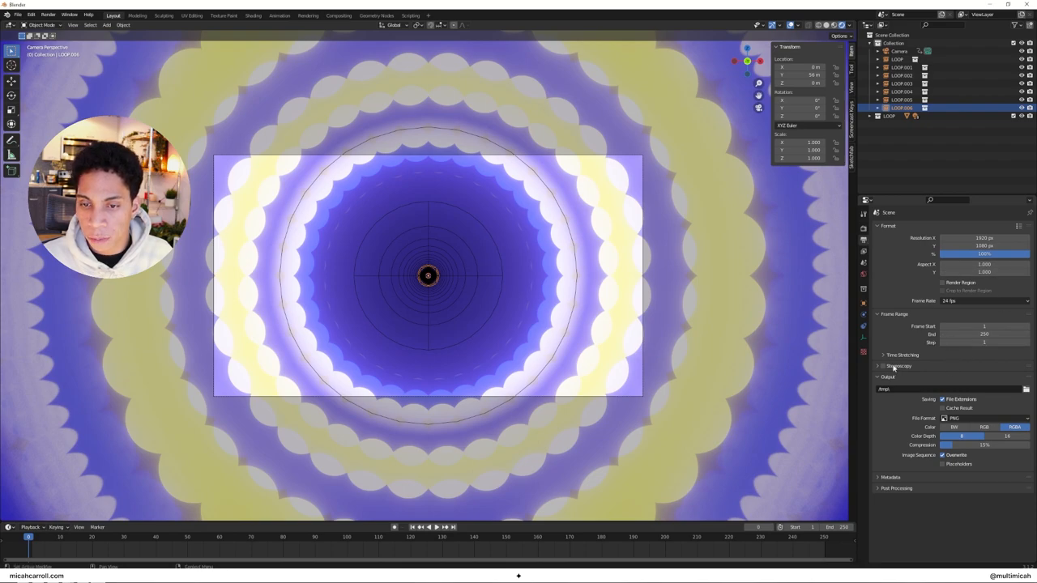
{"action": "left_click", "coordinate": [984, 418]}
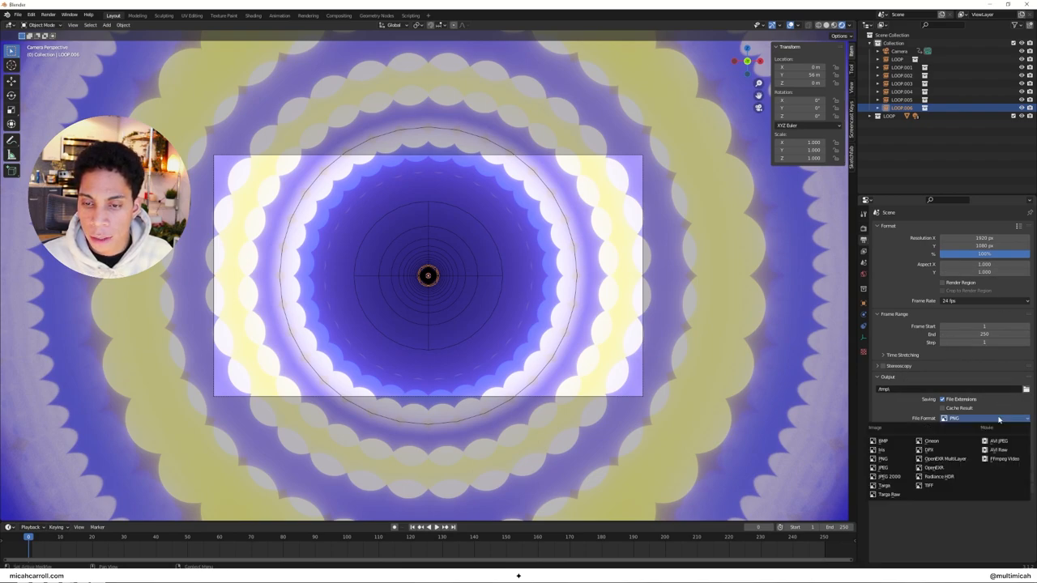
{"action": "mouse_move", "coordinate": [1004, 459]}
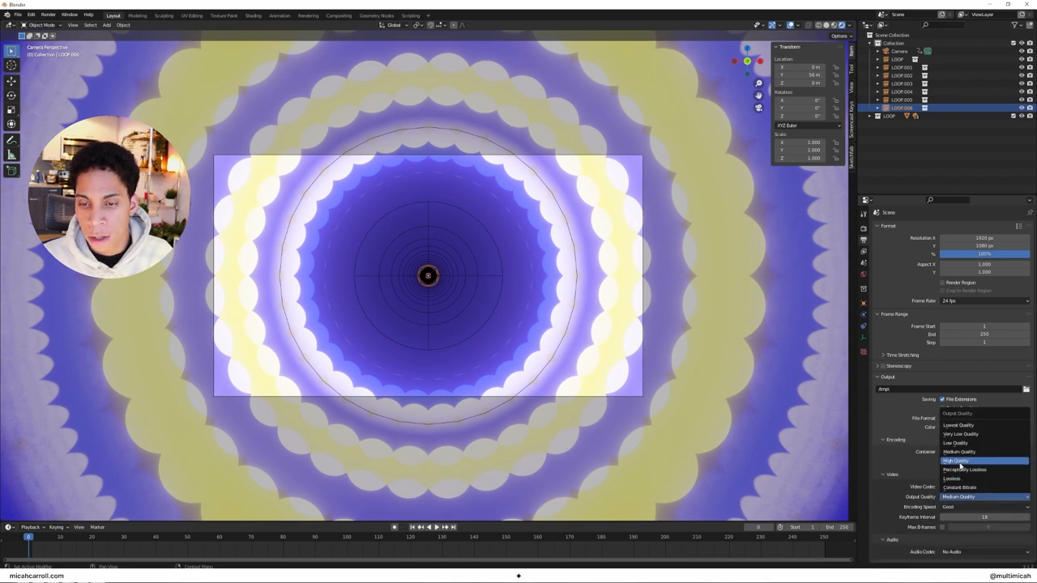
{"action": "left_click", "coordinate": [964, 470]}
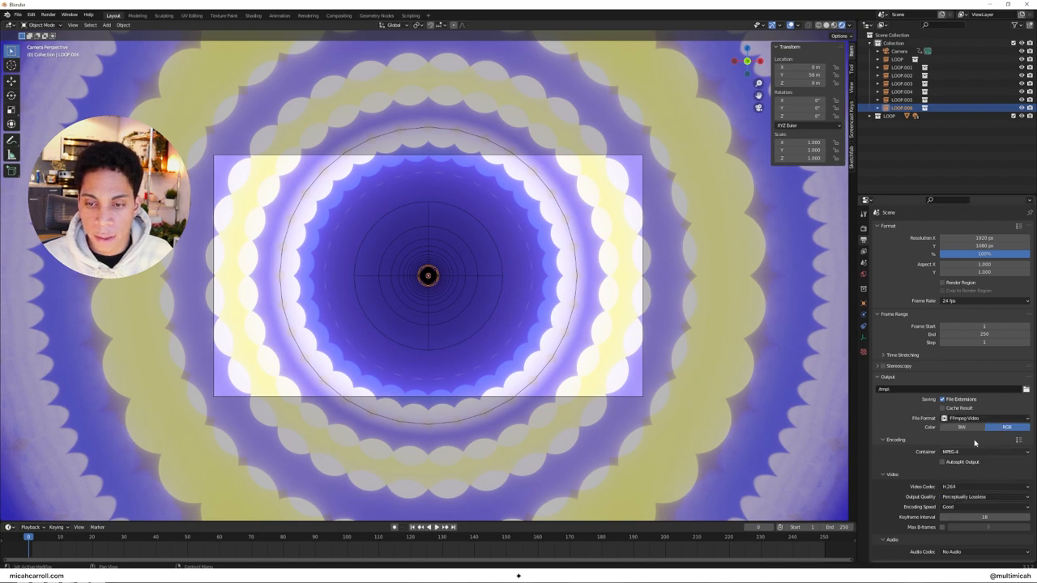
{"action": "mouse_move", "coordinate": [885, 403]}
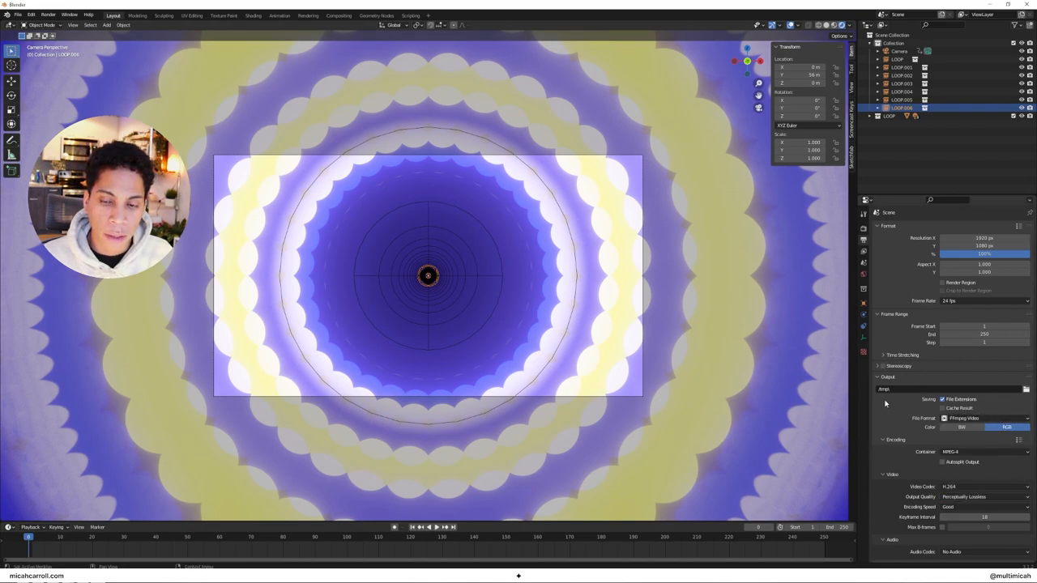